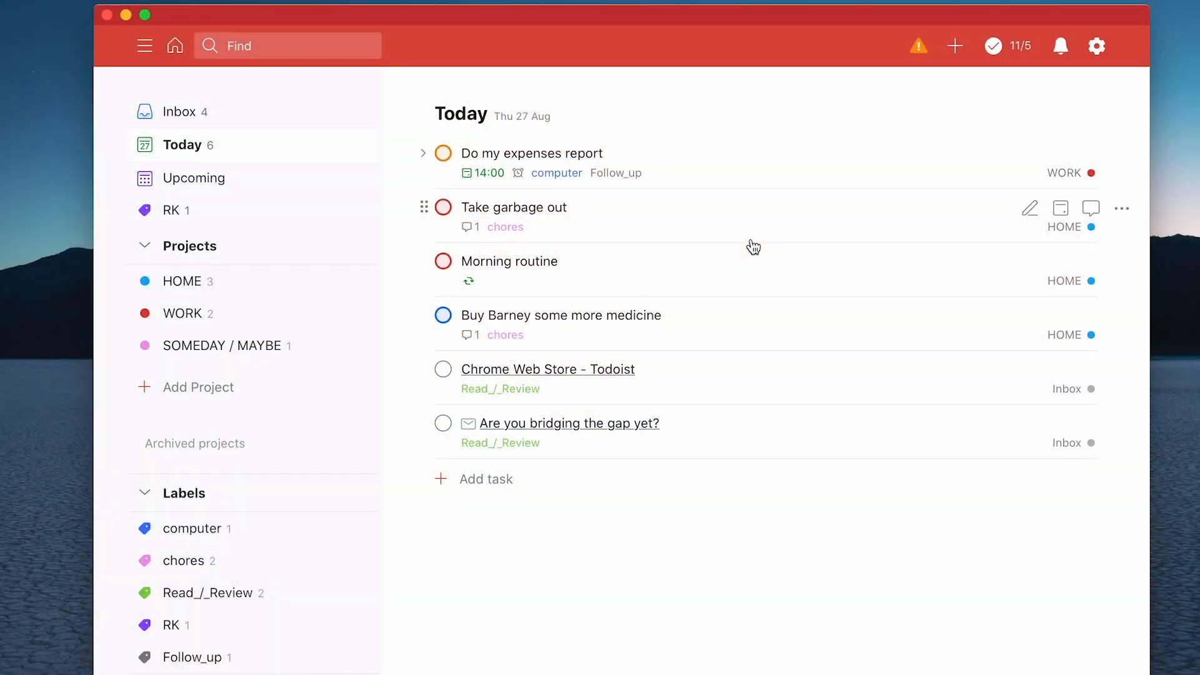
mouse_move(736, 266)
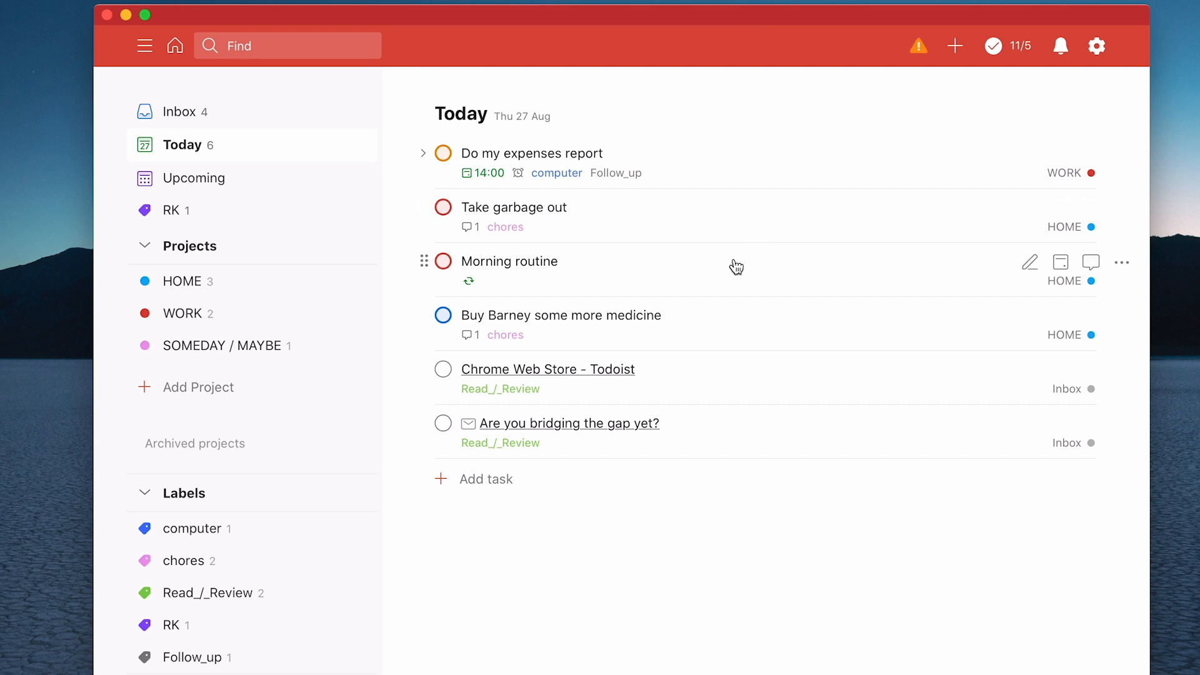
mouse_move(609, 267)
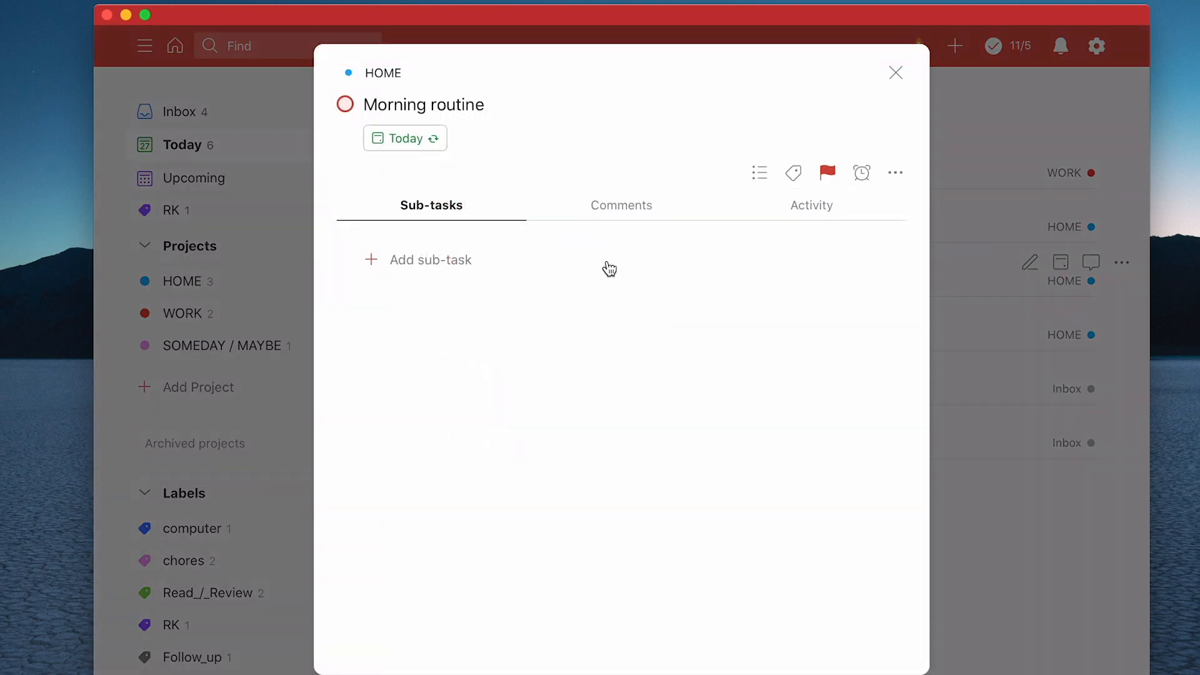
mouse_move(505, 160)
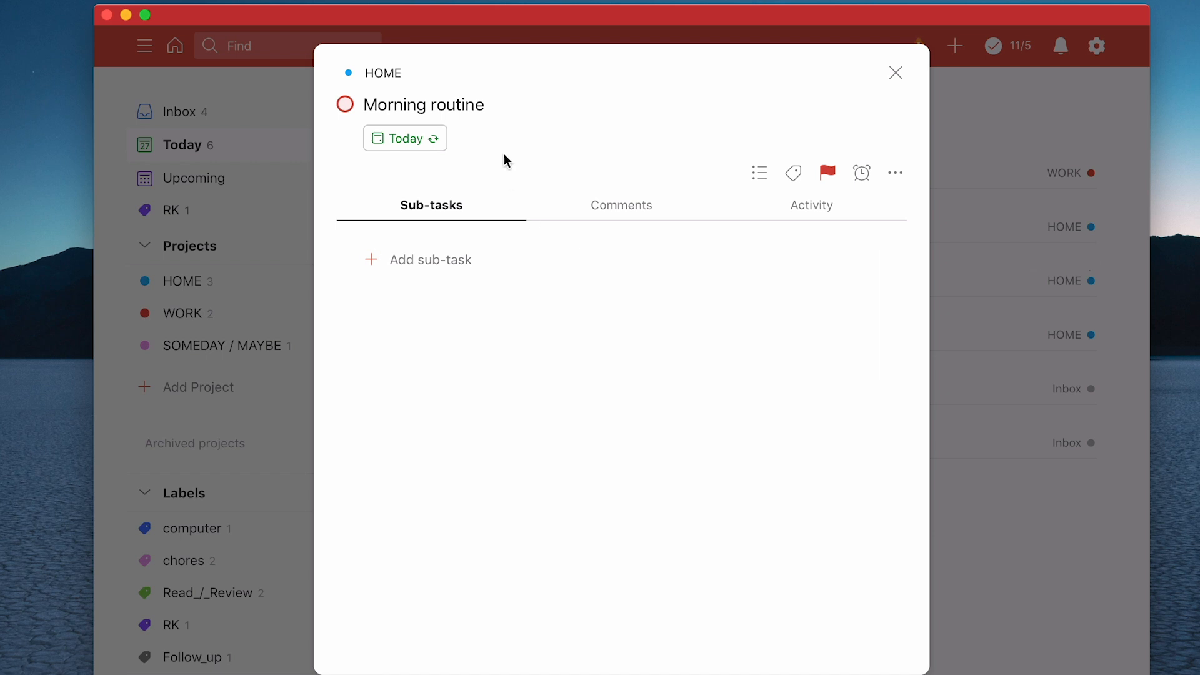
mouse_move(533, 123)
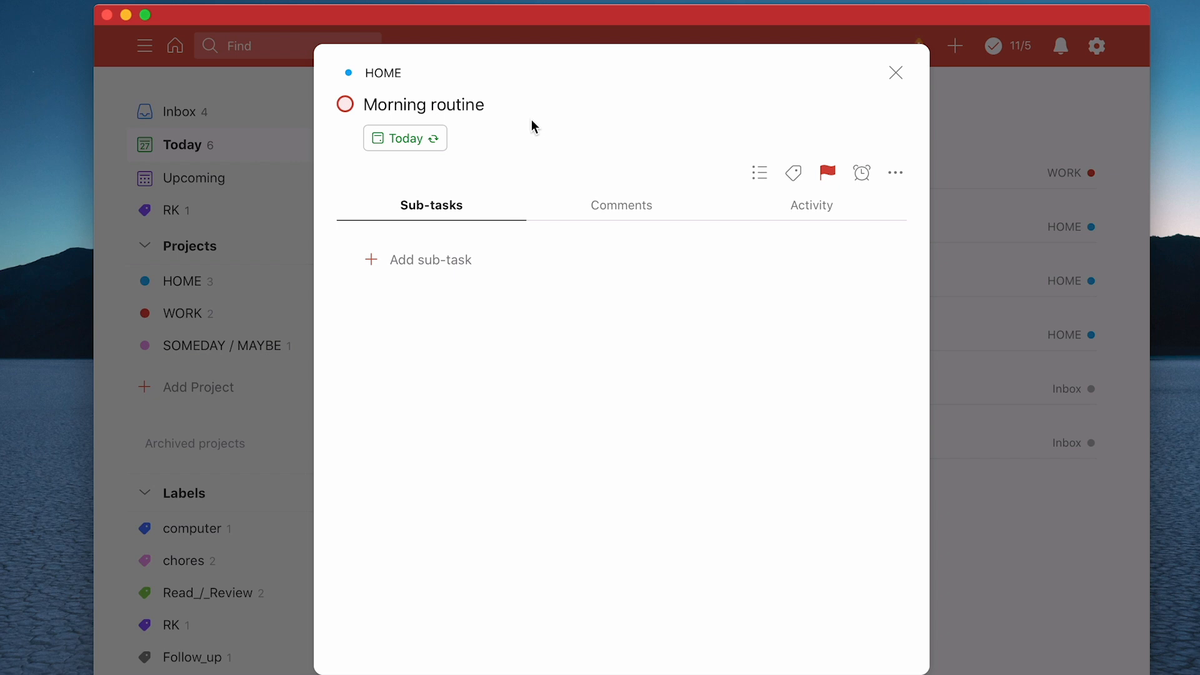
Step: Copy the six-item morning checklist from Notes into the Morning routine comment box
left_click(621, 205)
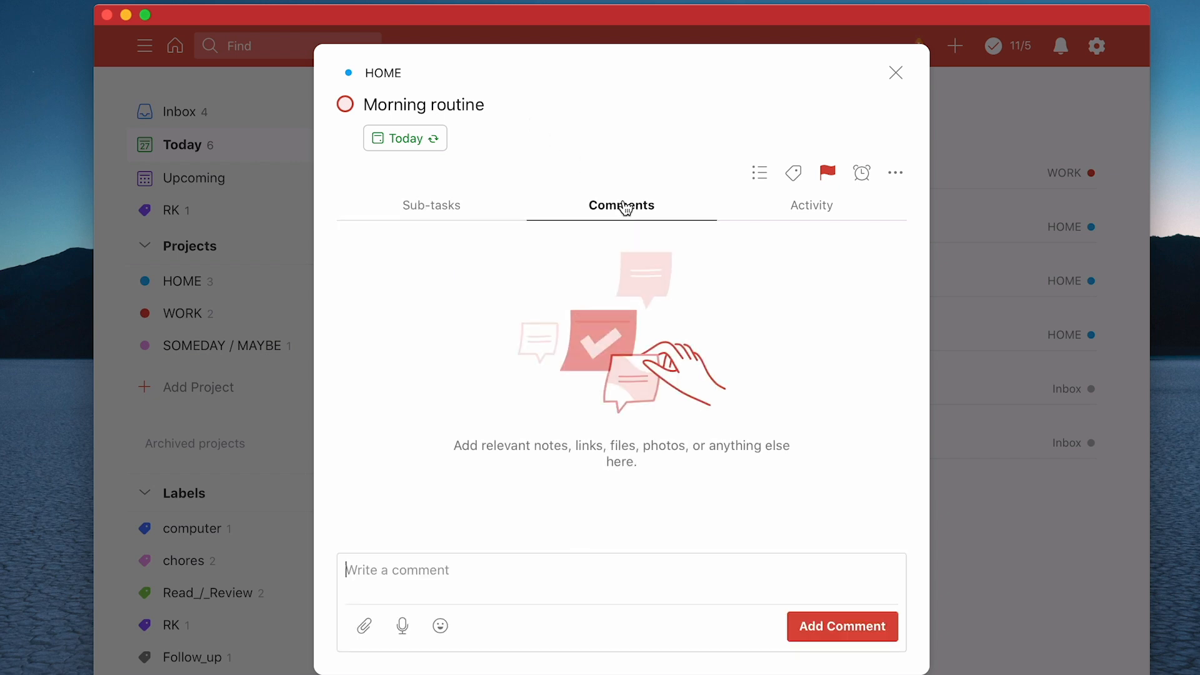
mouse_move(604, 337)
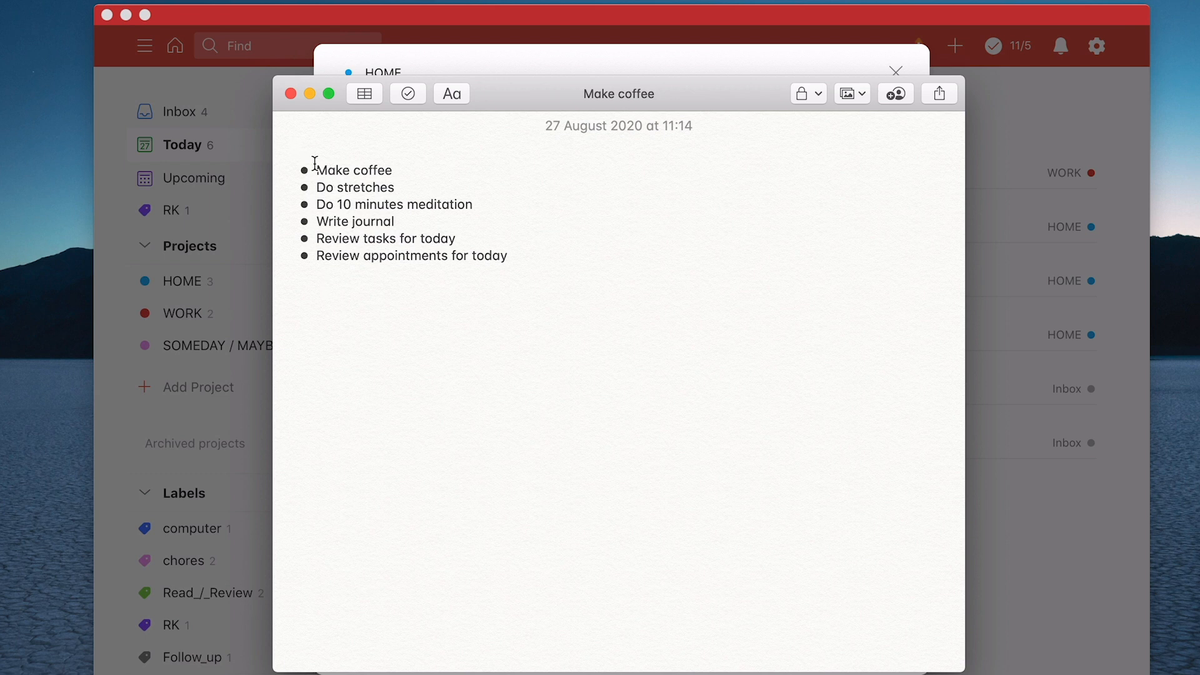
left_click_drag(314, 170, 520, 256)
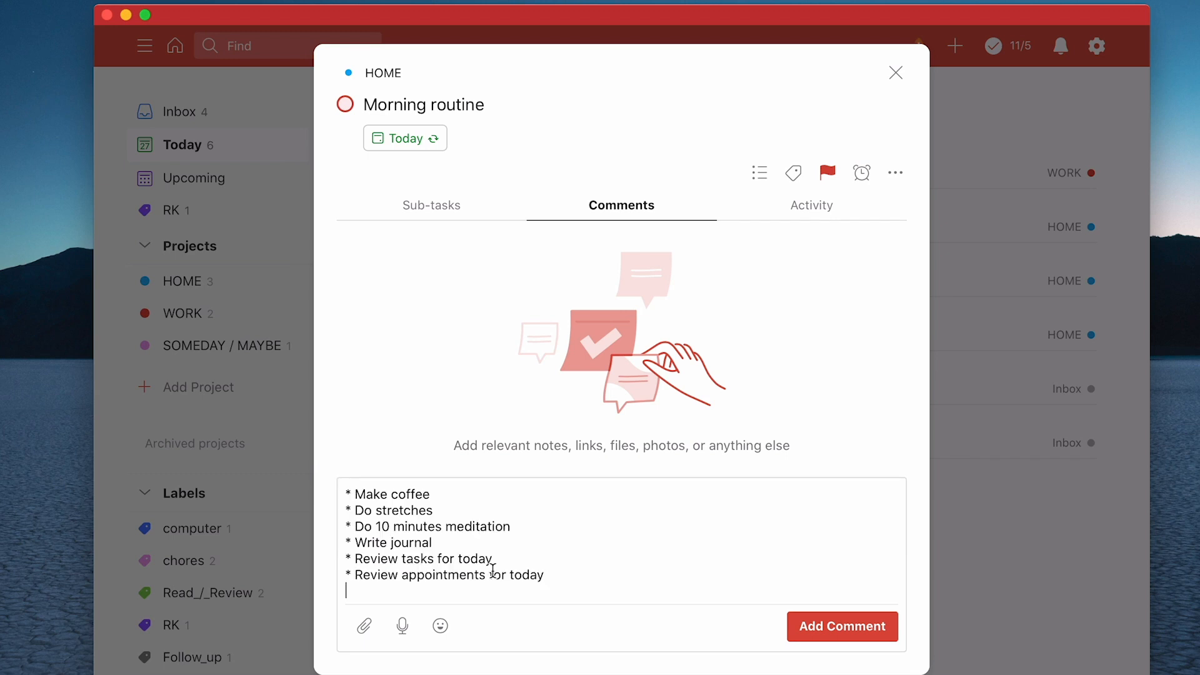
mouse_move(828, 644)
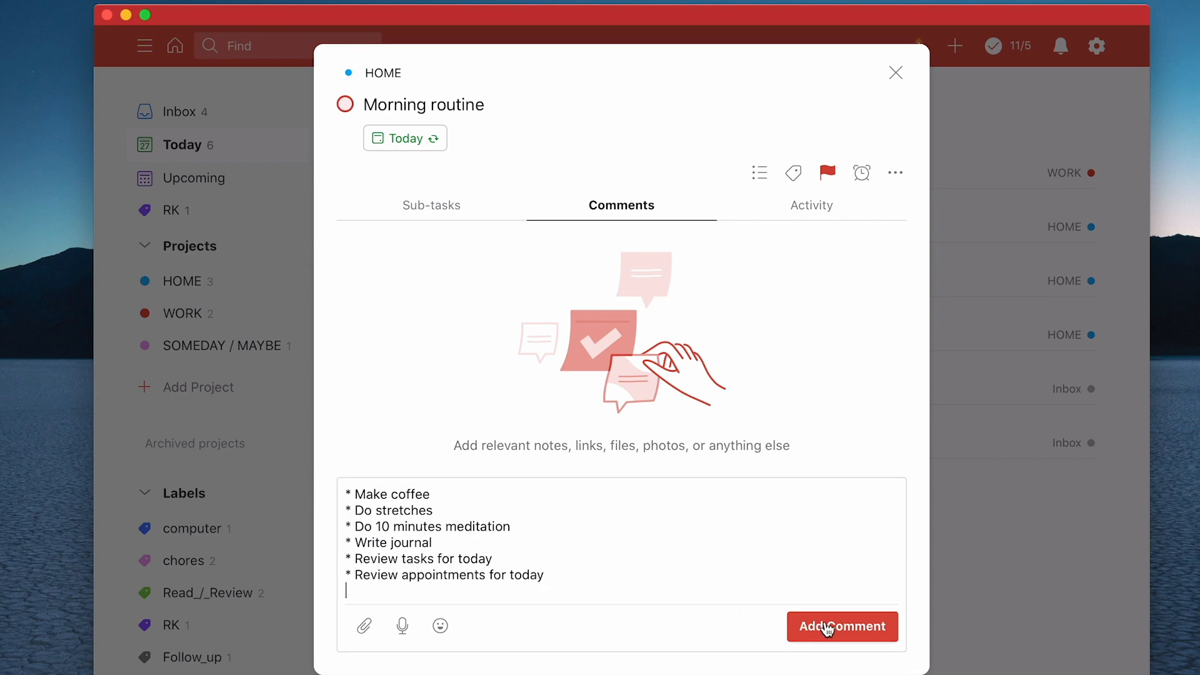
Step: Post the checklist comment, then post a second '* reflection' bullet comment
left_click(842, 626)
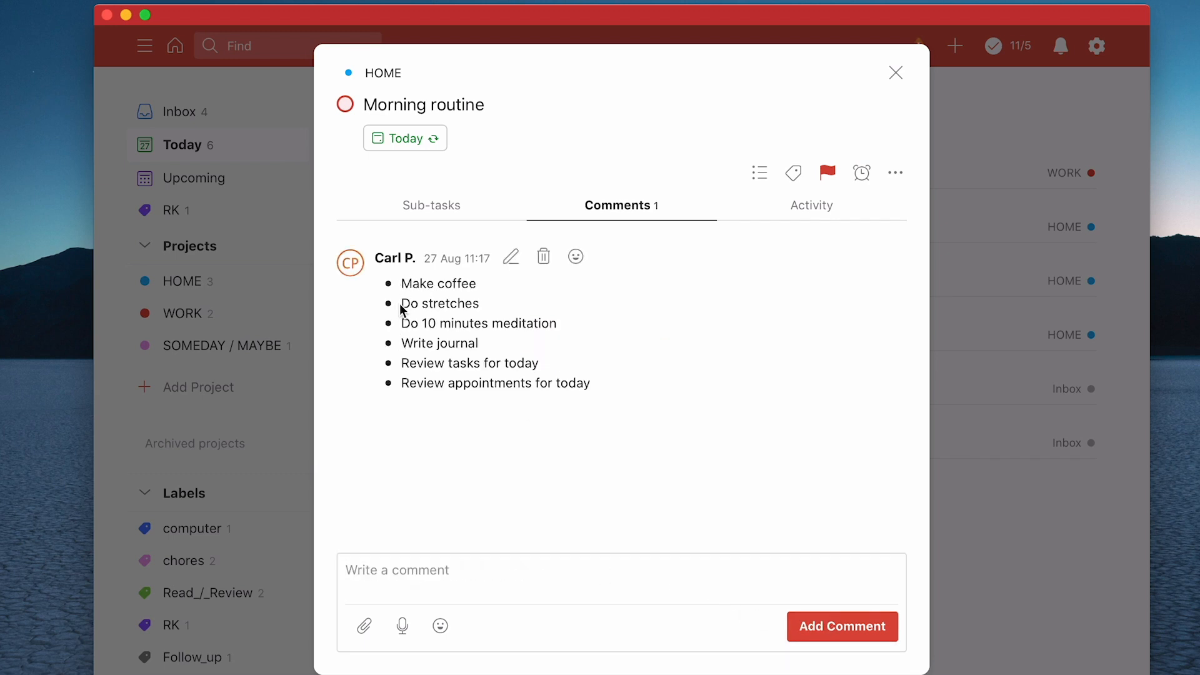
mouse_move(431, 417)
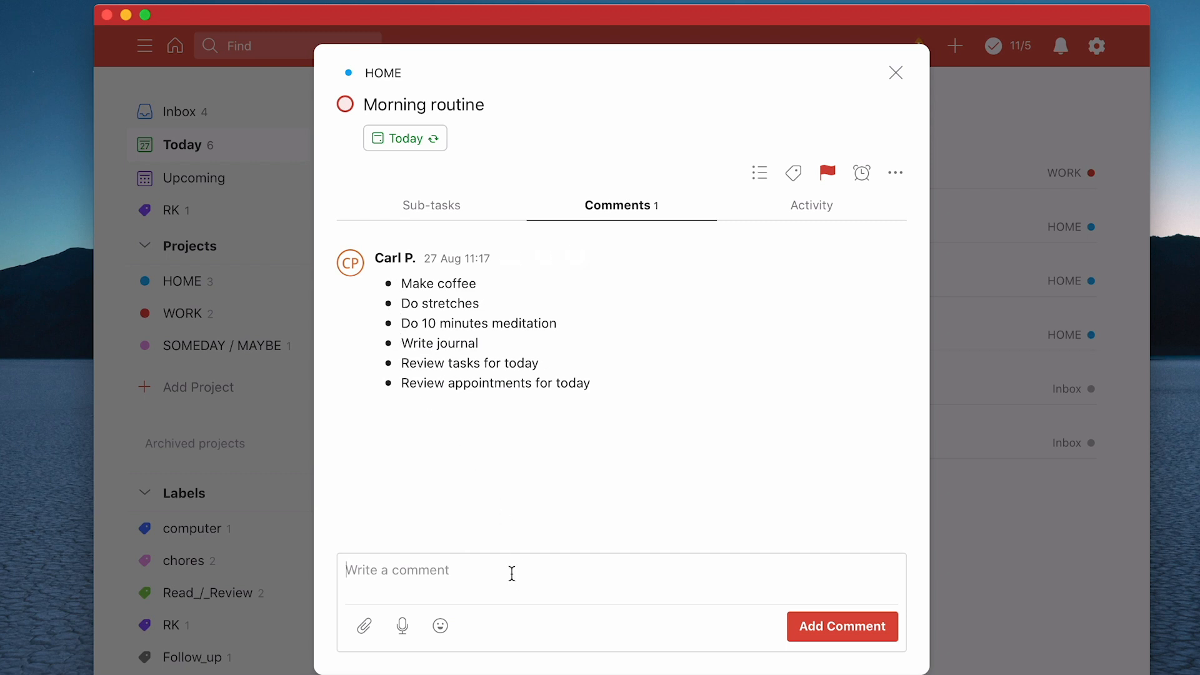
type("*")
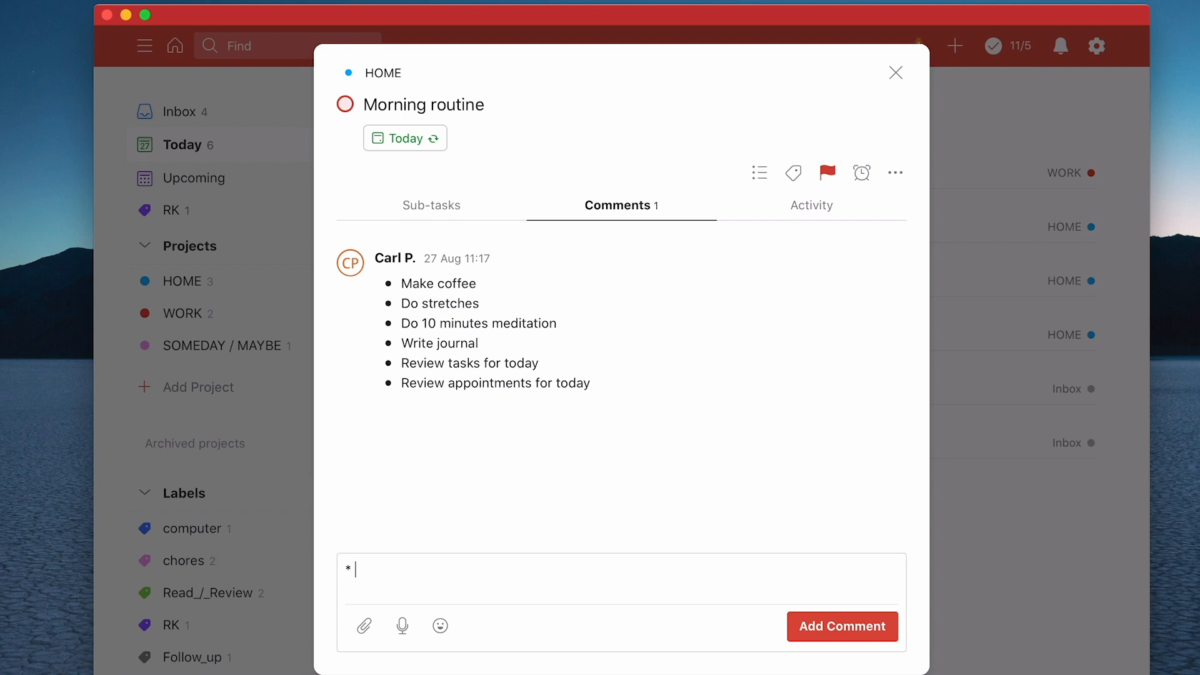
type("reflection")
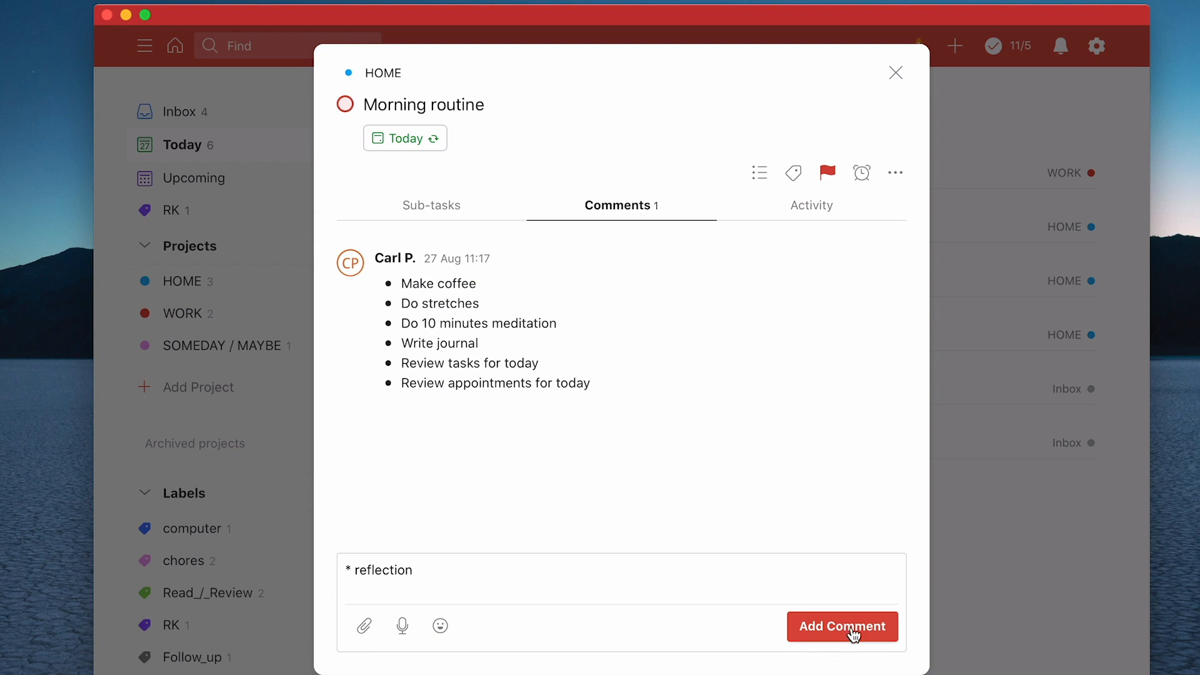
left_click(841, 626)
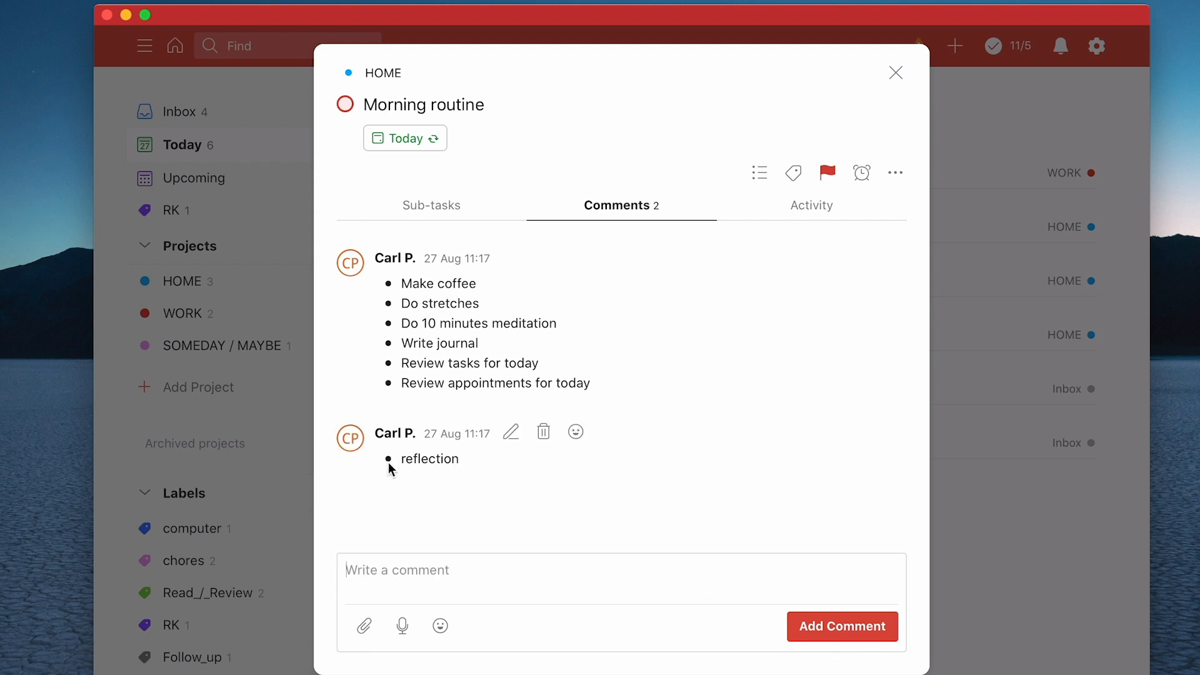
mouse_move(474, 497)
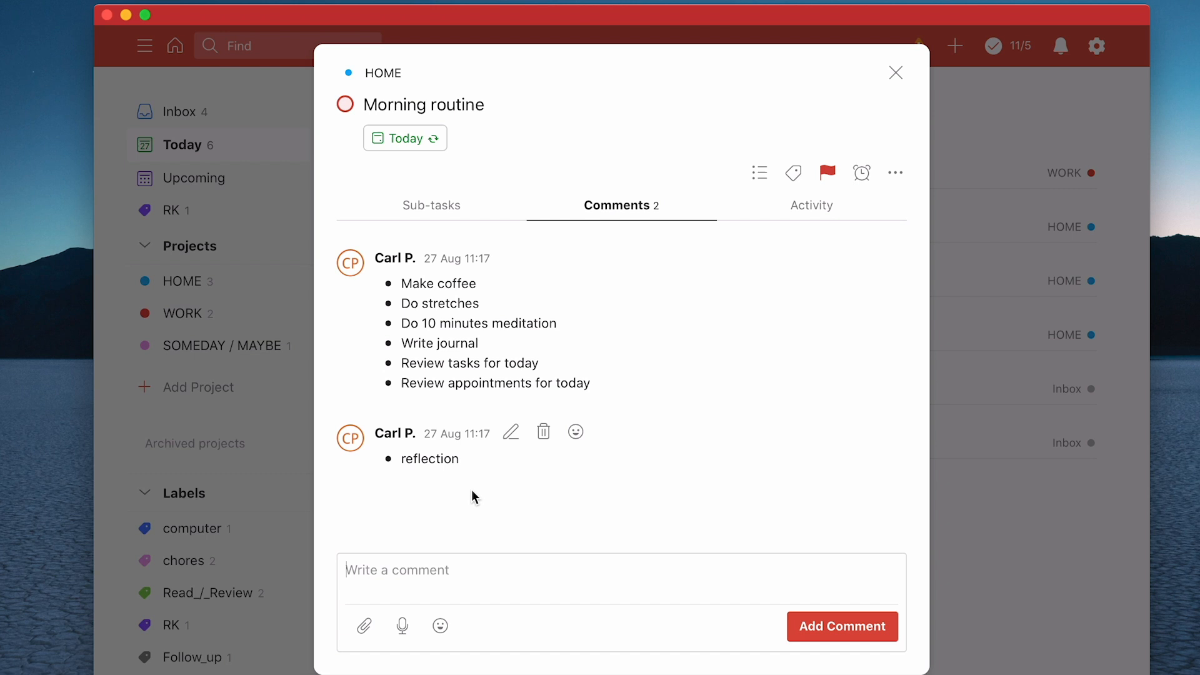
mouse_move(542, 591)
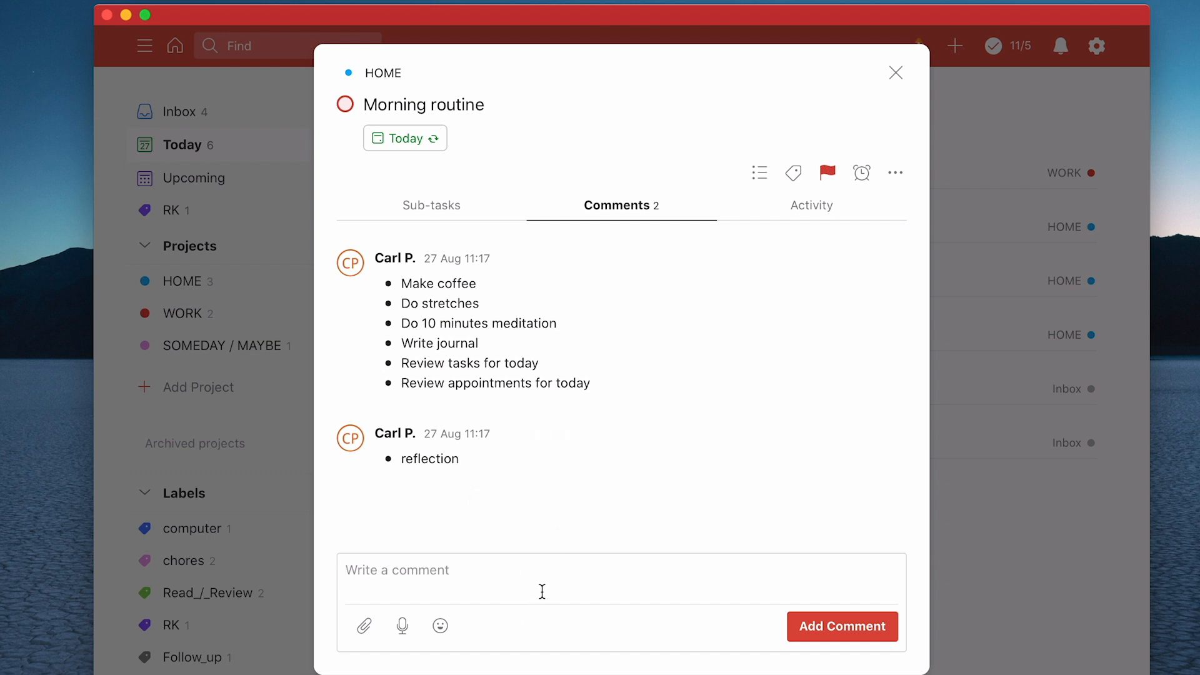
mouse_move(473, 651)
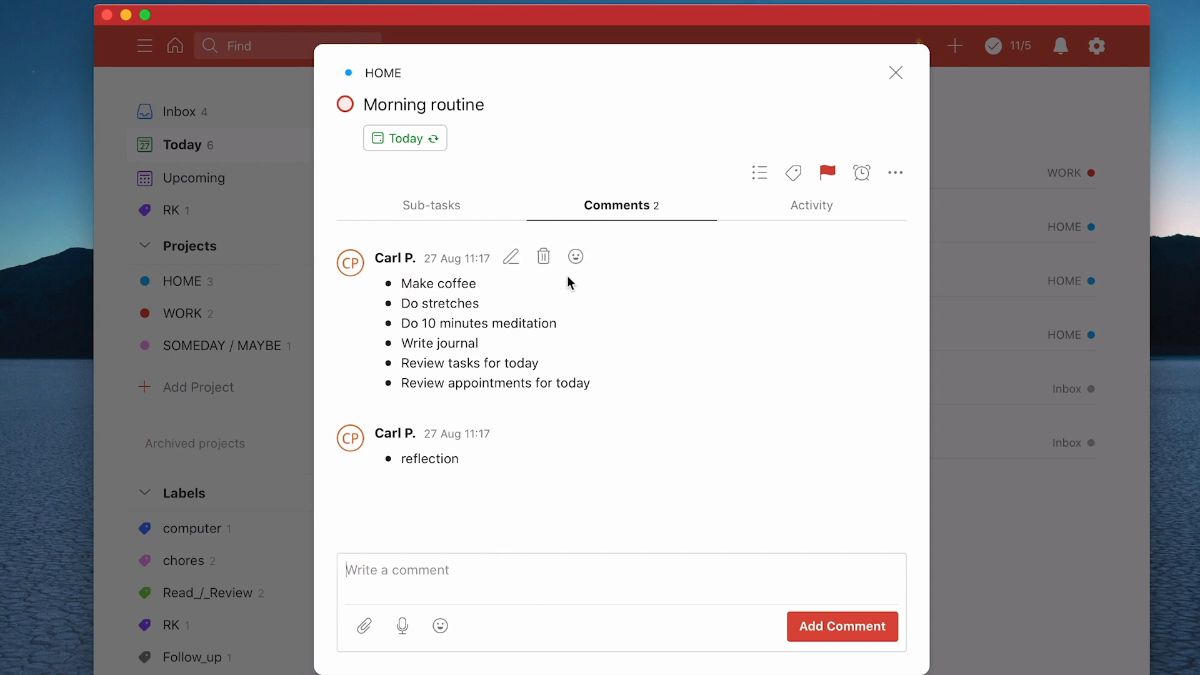
left_click(511, 256)
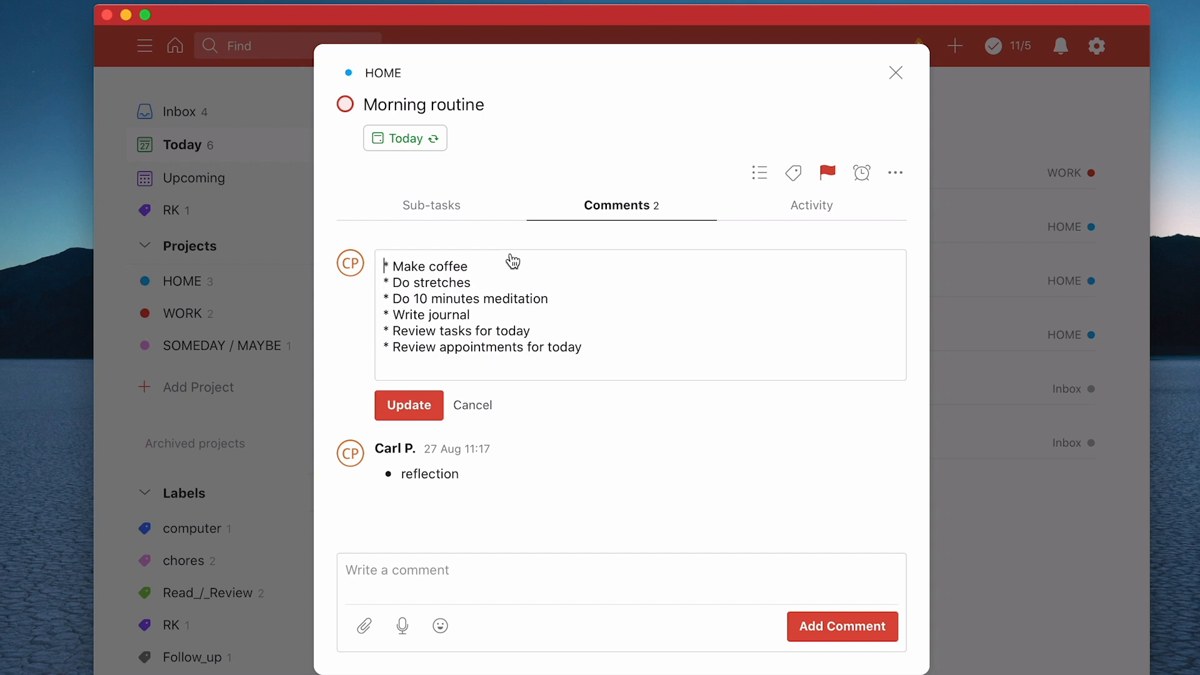
mouse_move(423, 385)
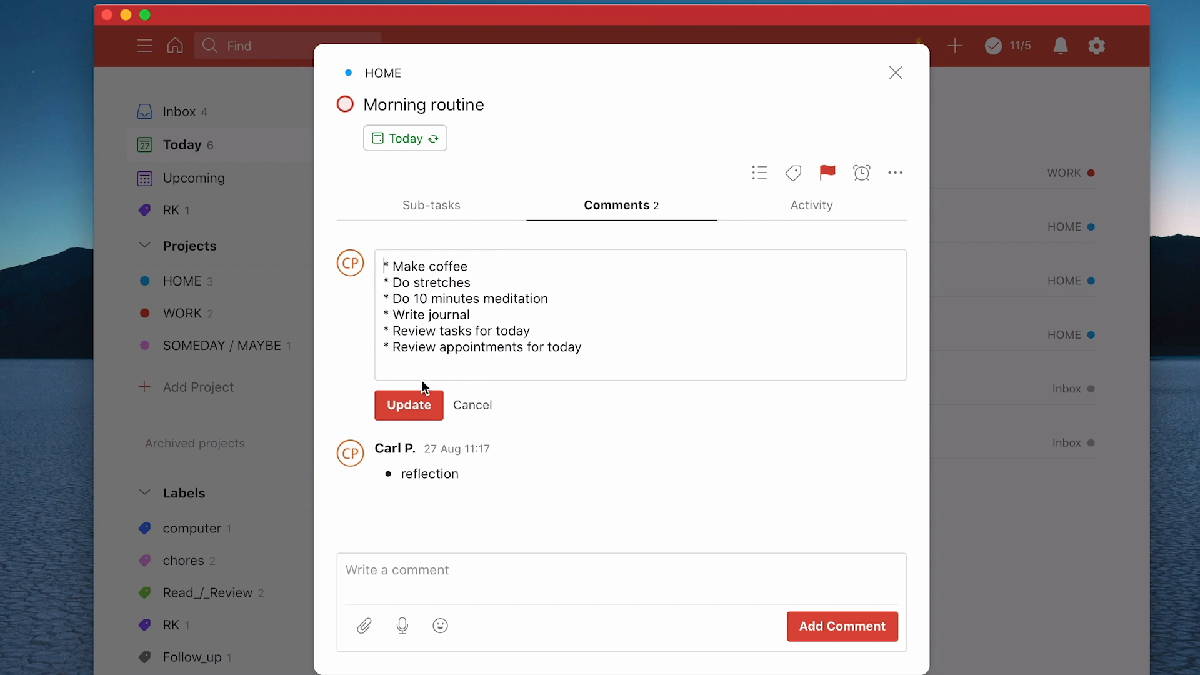
left_click(408, 405)
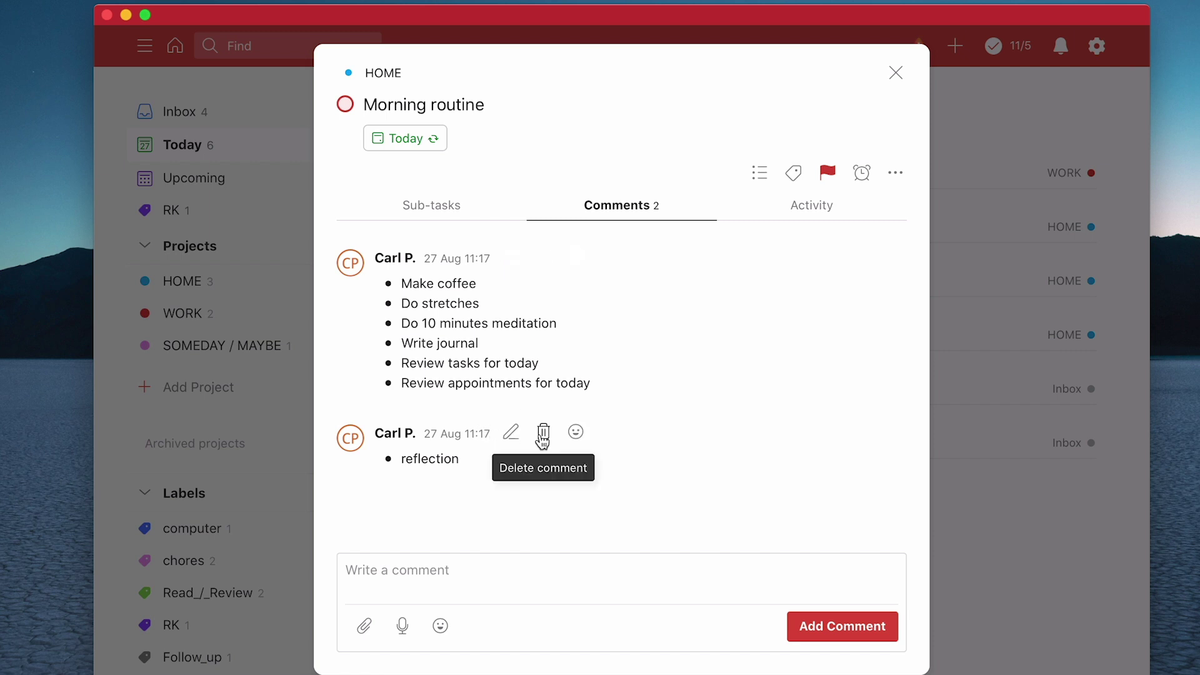
left_click(543, 432)
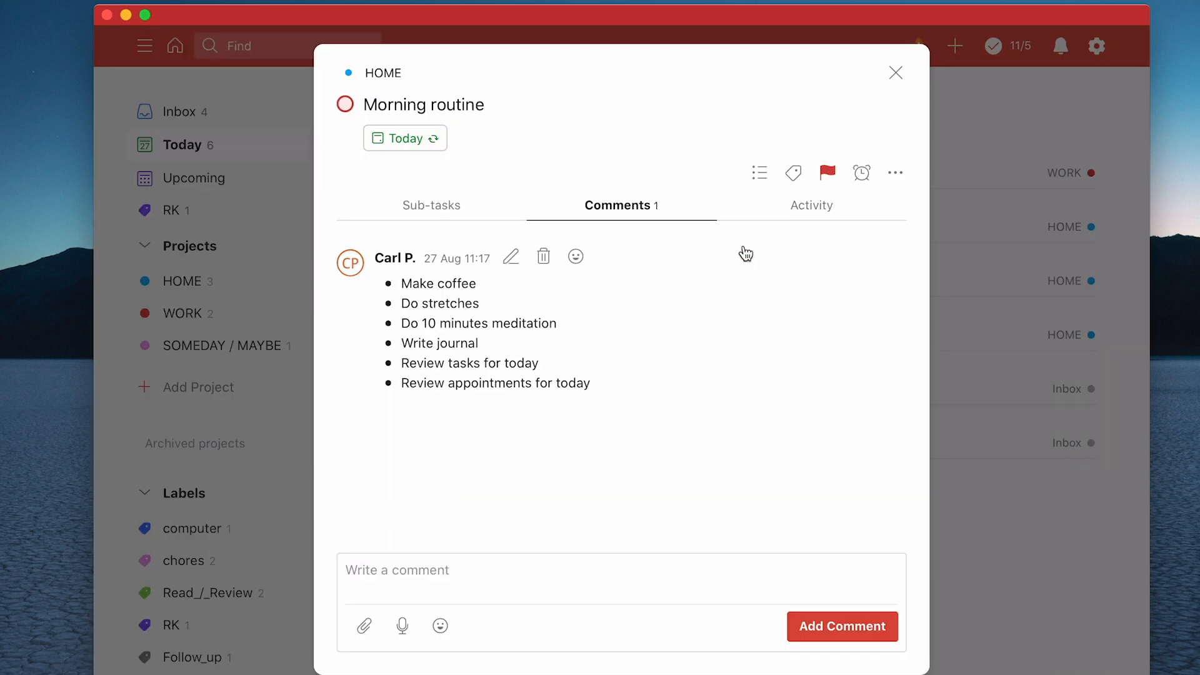
left_click(575, 256)
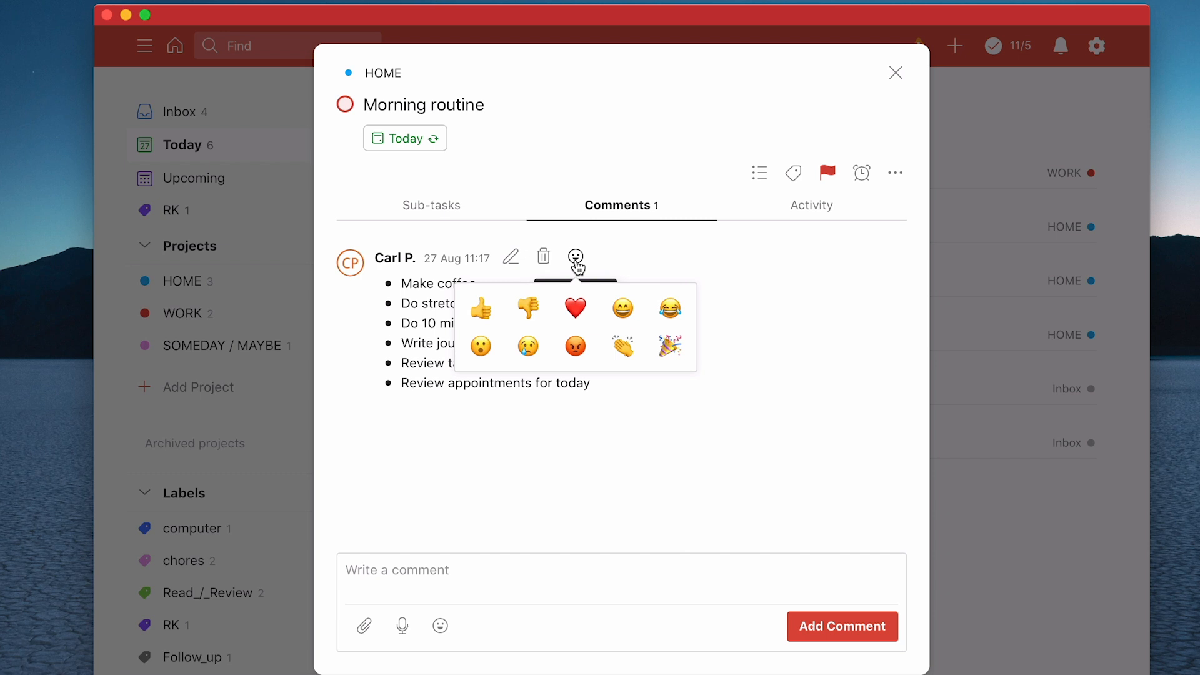
mouse_move(525, 324)
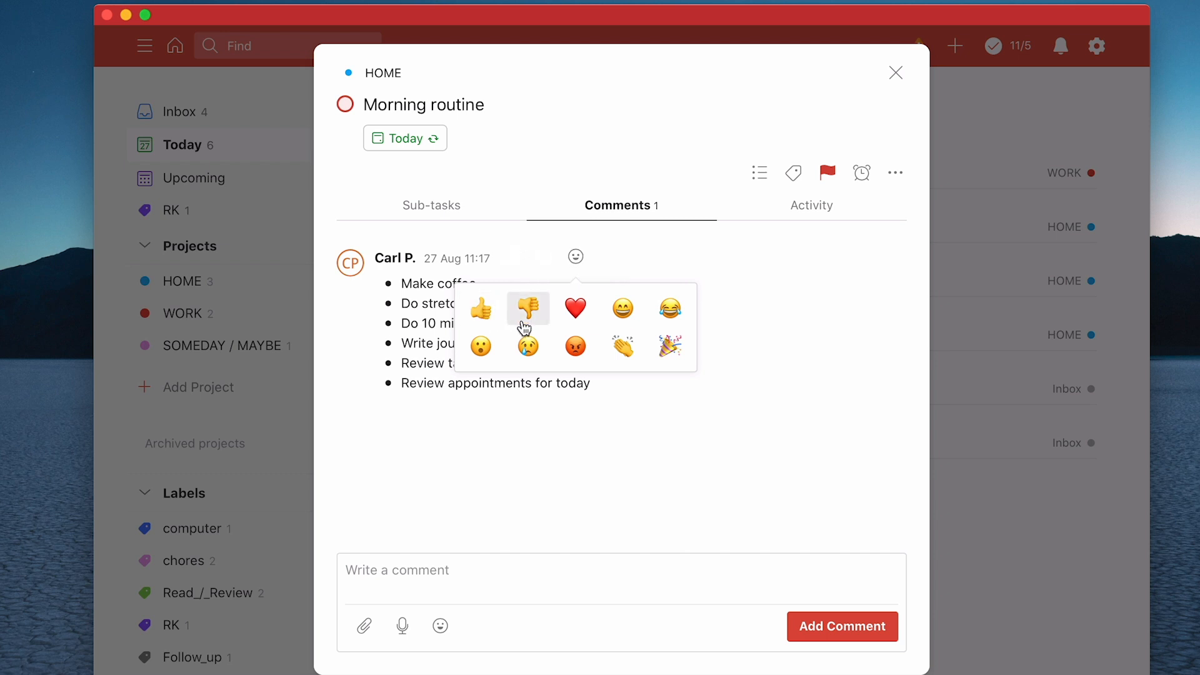
mouse_move(561, 391)
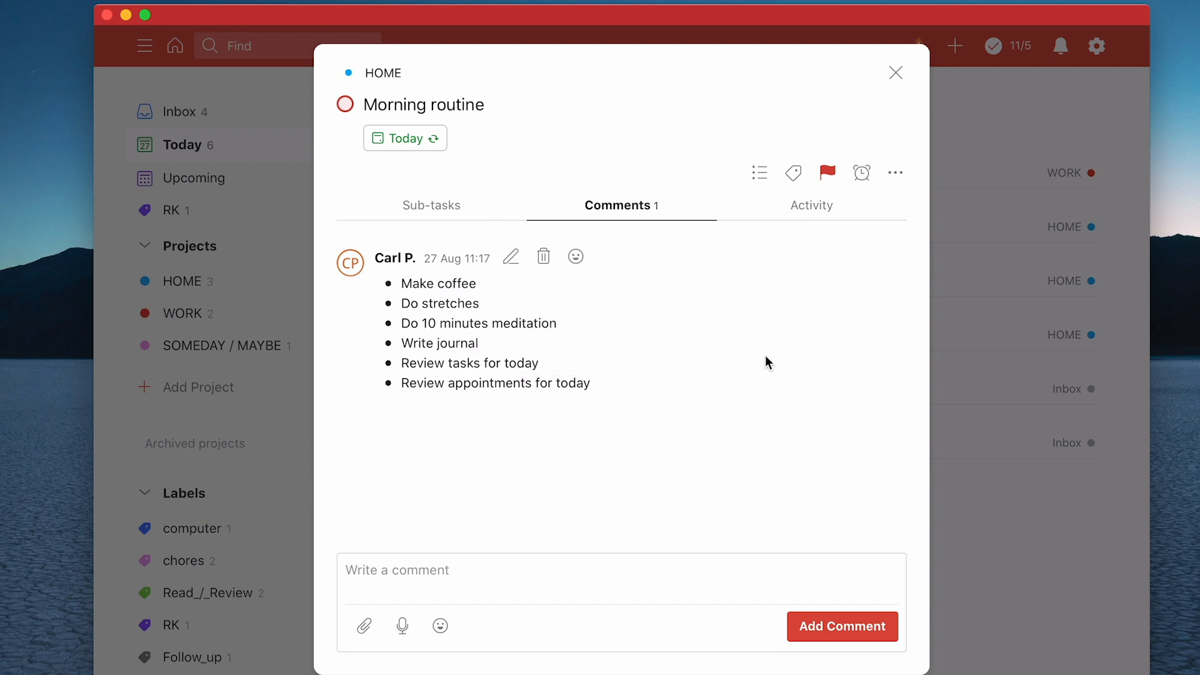
mouse_move(728, 431)
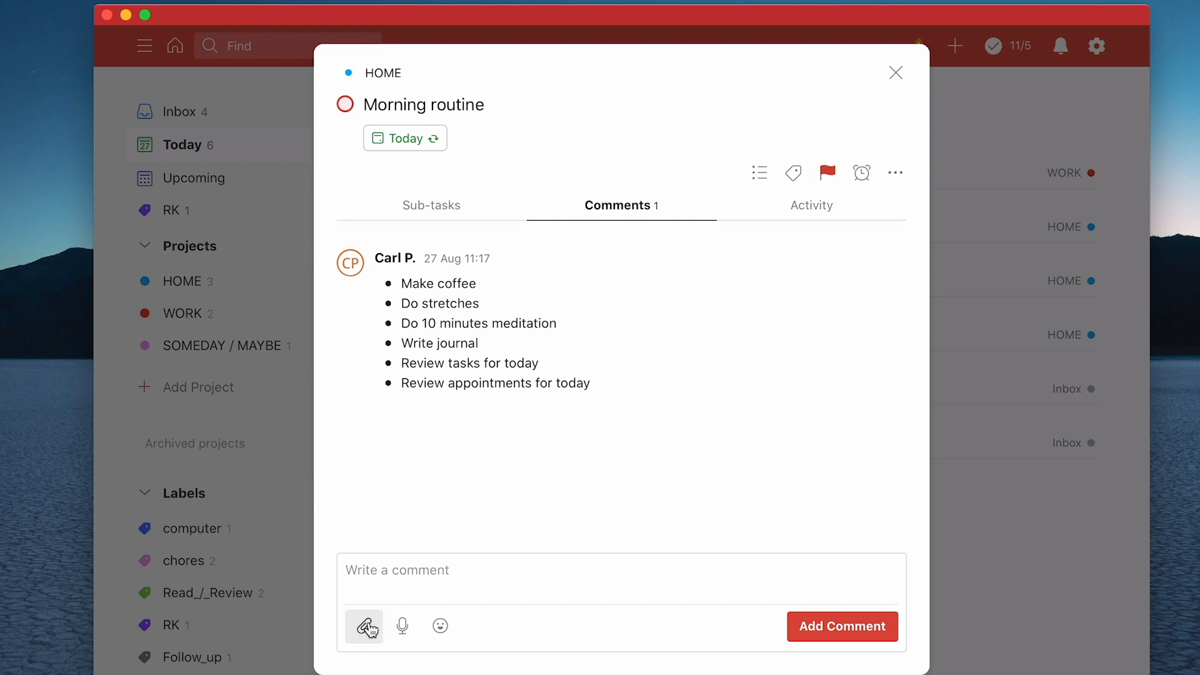
Step: Show the Computer, Dropbox and Google Drive attachment options for a new comment
left_click(363, 625)
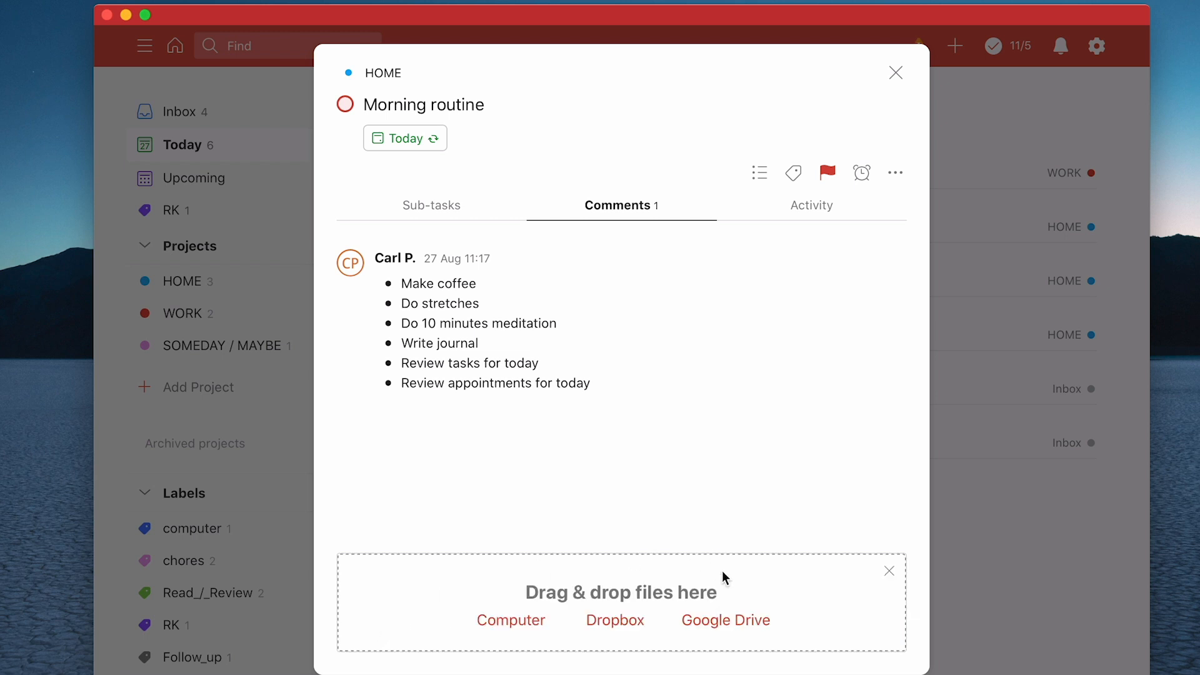
mouse_move(626, 628)
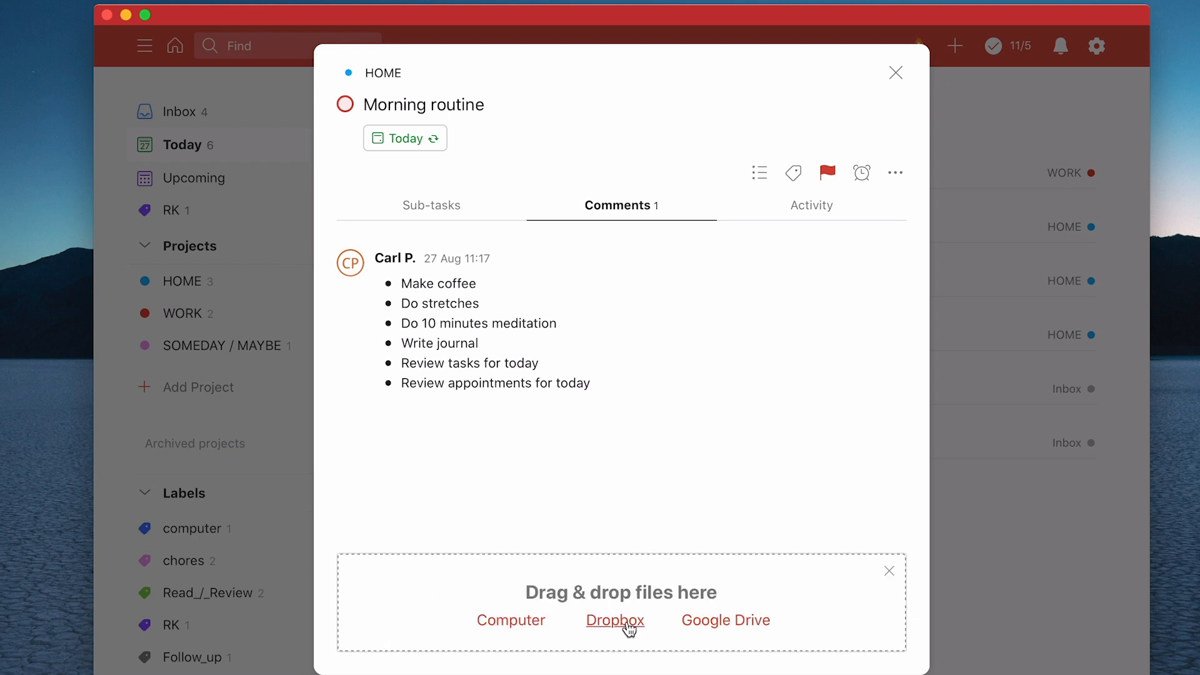
mouse_move(735, 614)
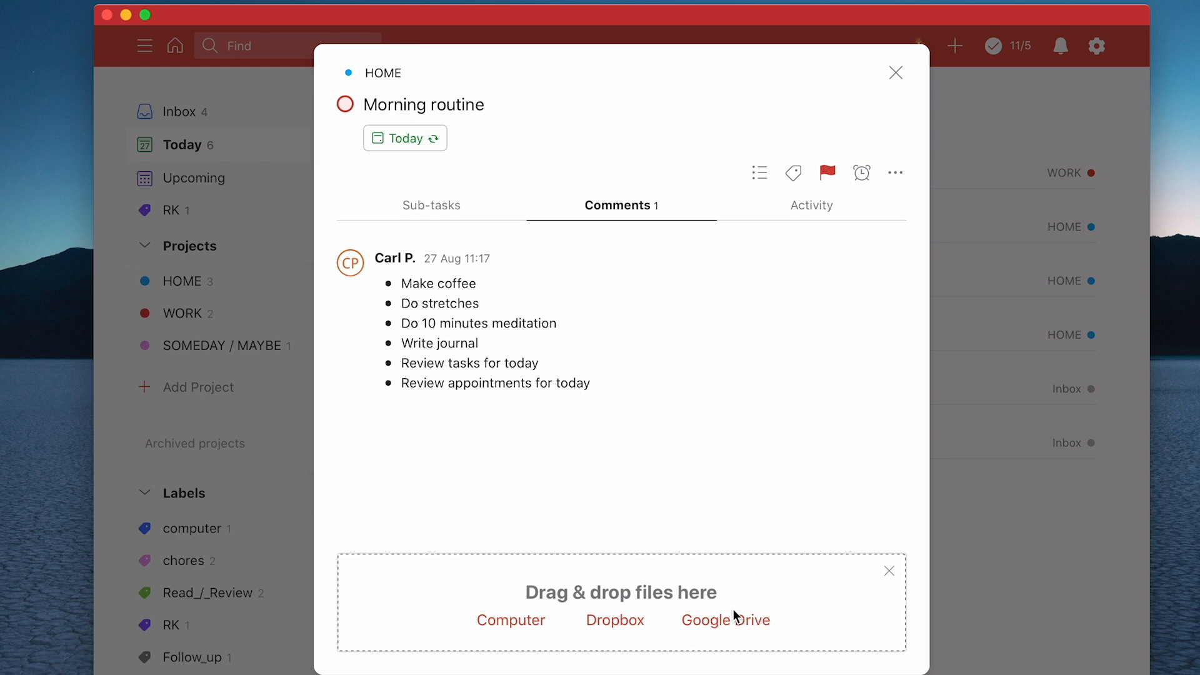
mouse_move(739, 634)
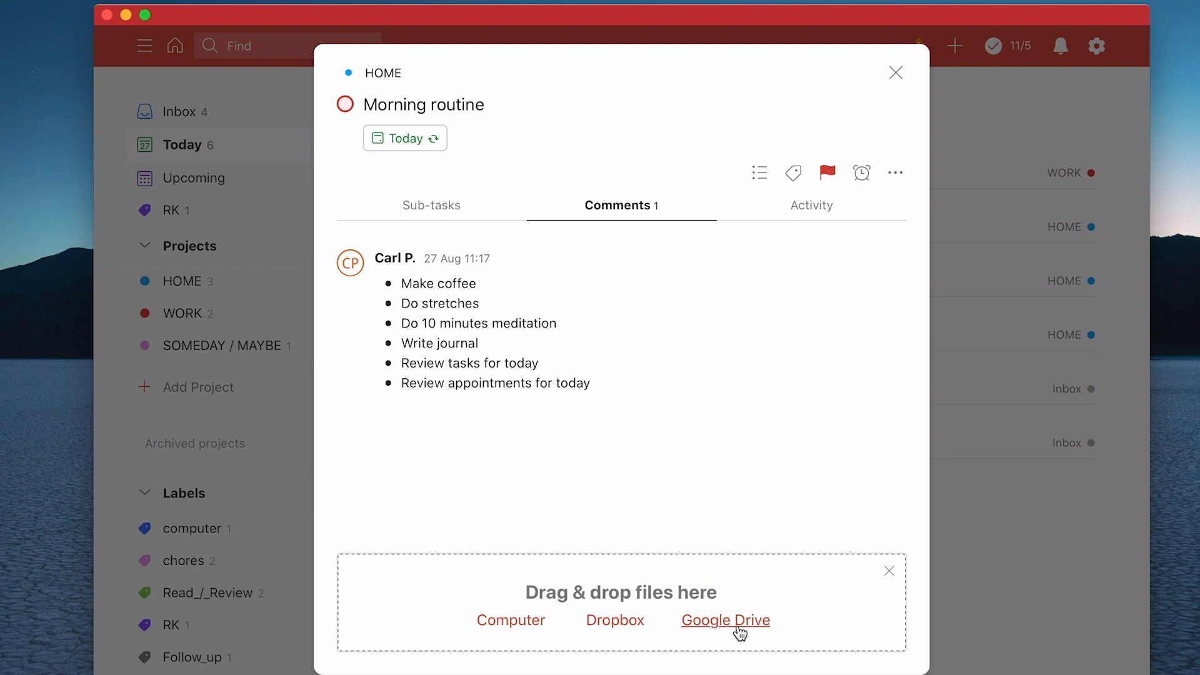
mouse_move(510, 627)
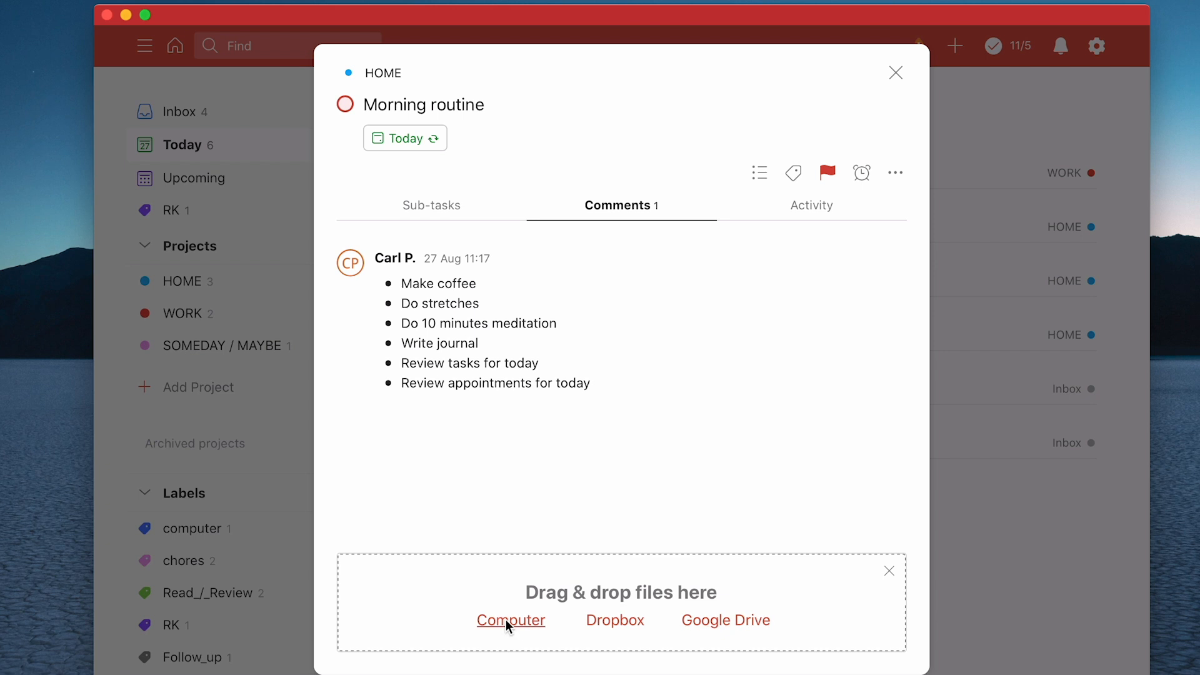
mouse_move(75, 485)
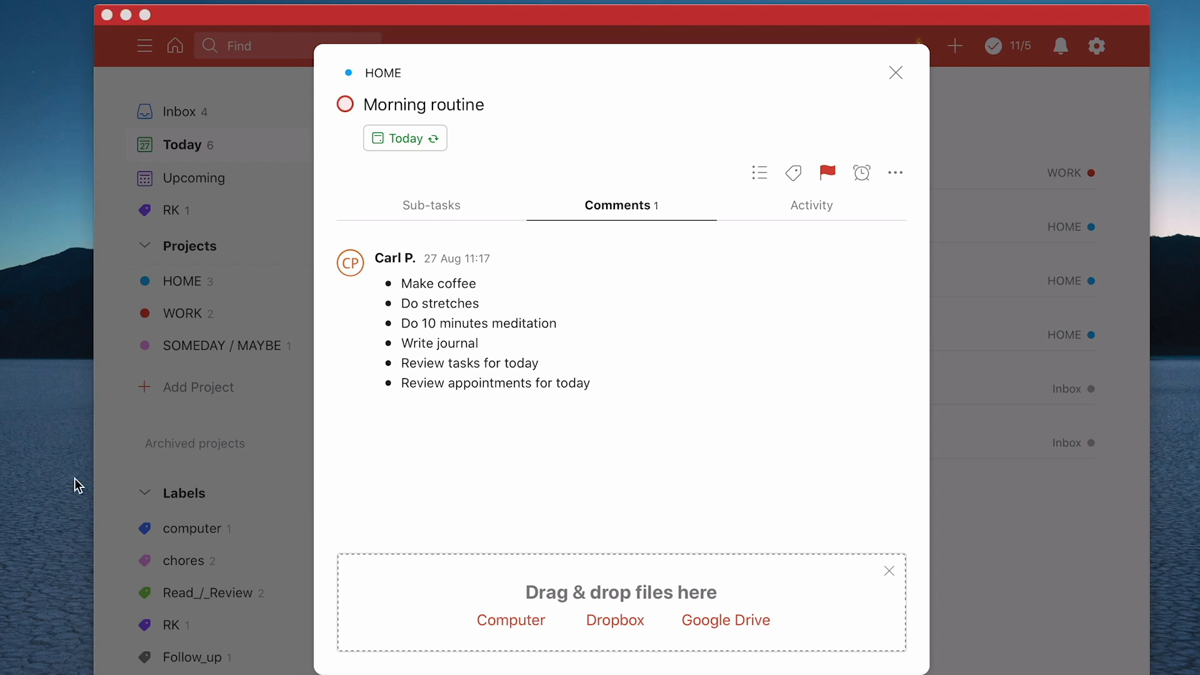
Step: Browse to 2017-12-Old Class Materials and drop in 17-09-AMC-English.pdf
left_click(510, 620)
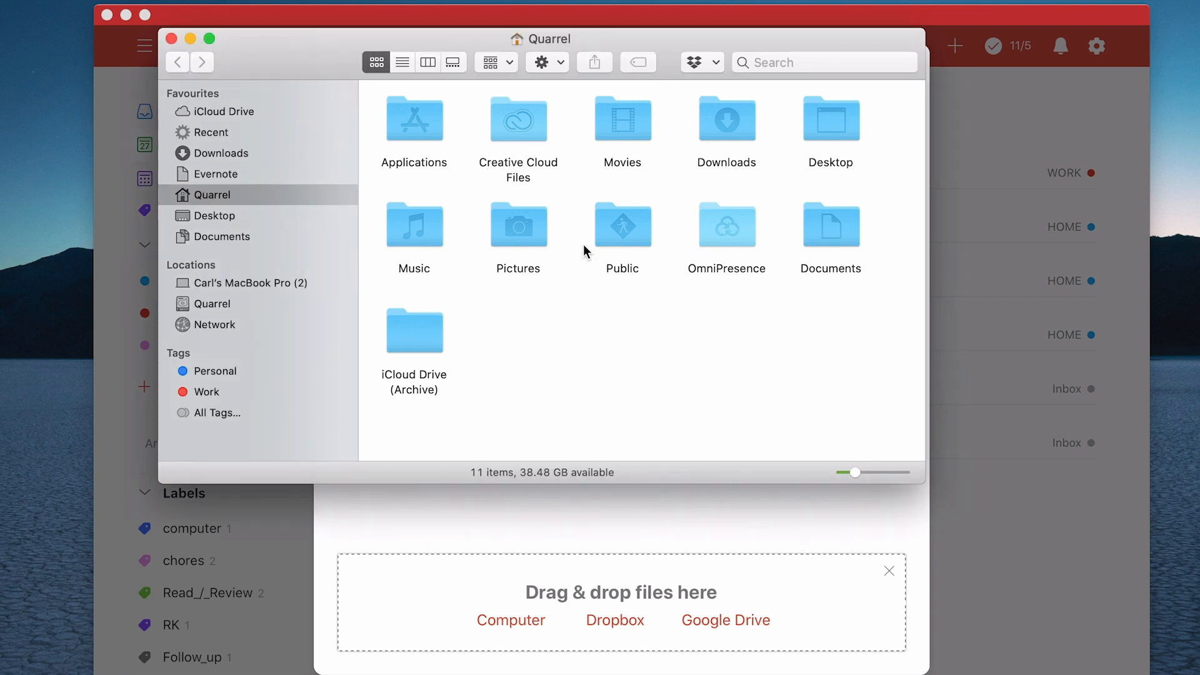
mouse_move(556, 126)
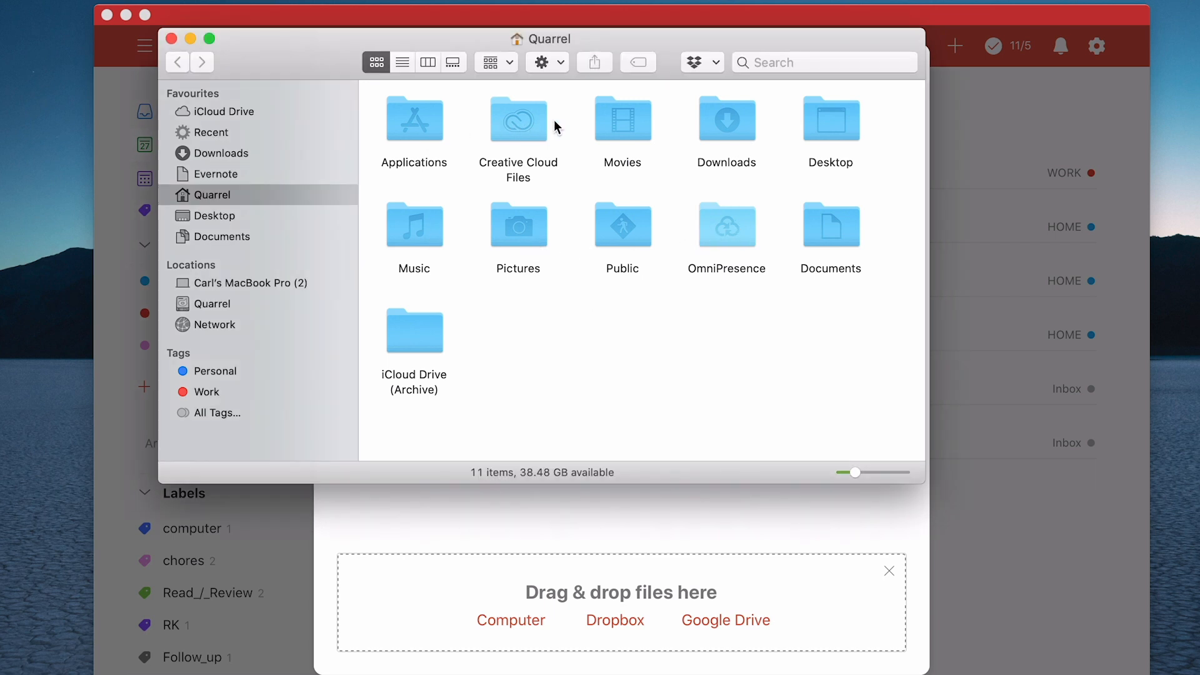
double_click(414, 330)
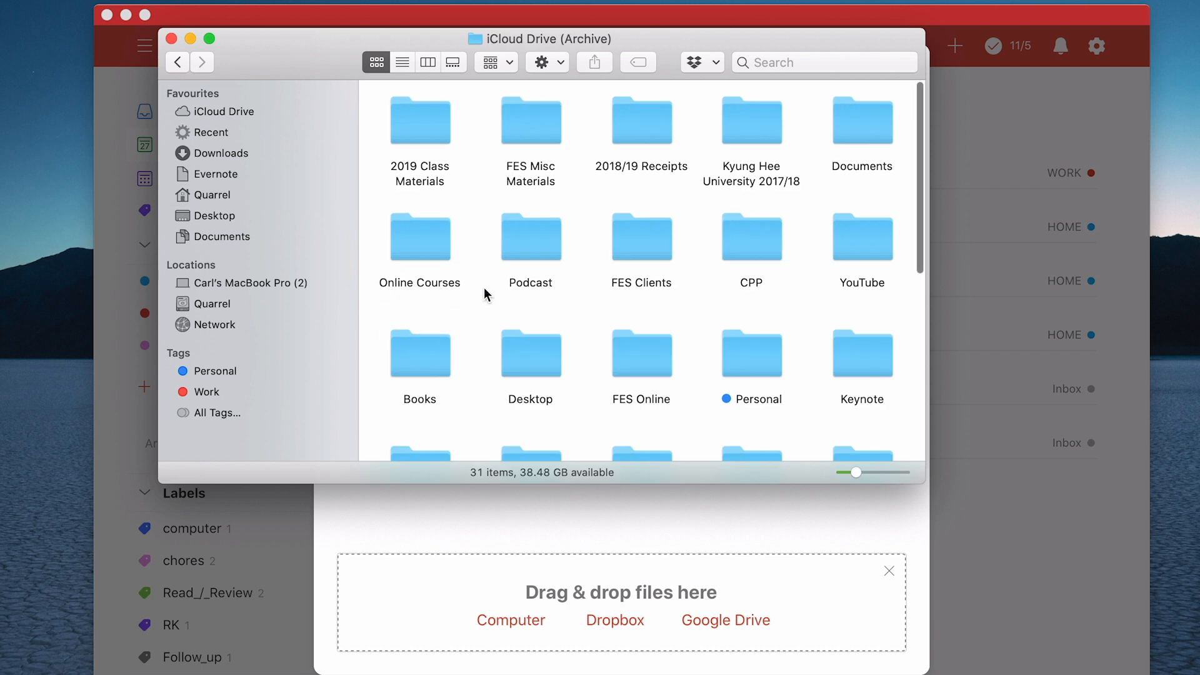
mouse_move(477, 138)
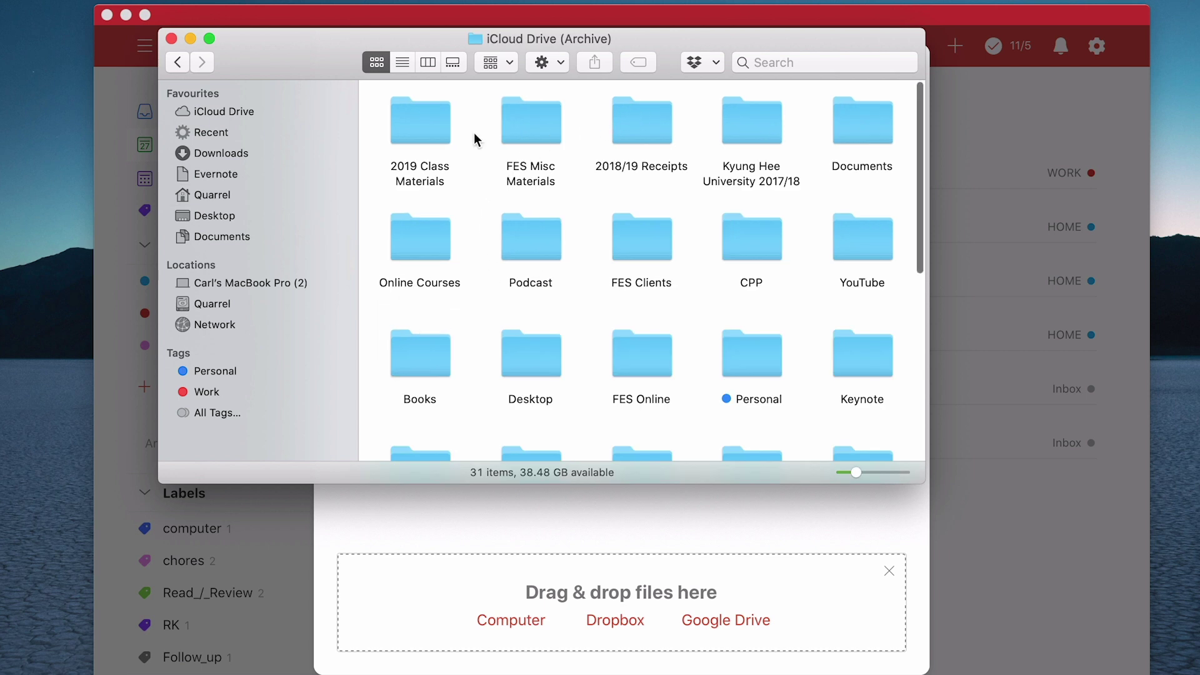
double_click(420, 120)
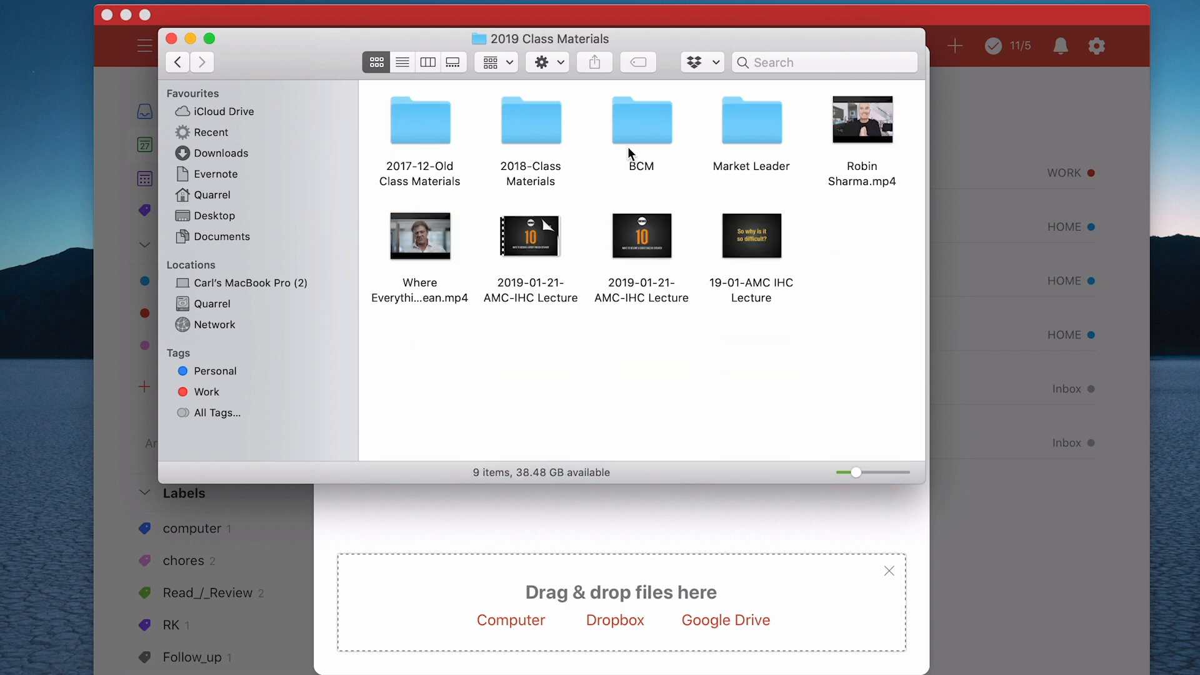
left_click(420, 118)
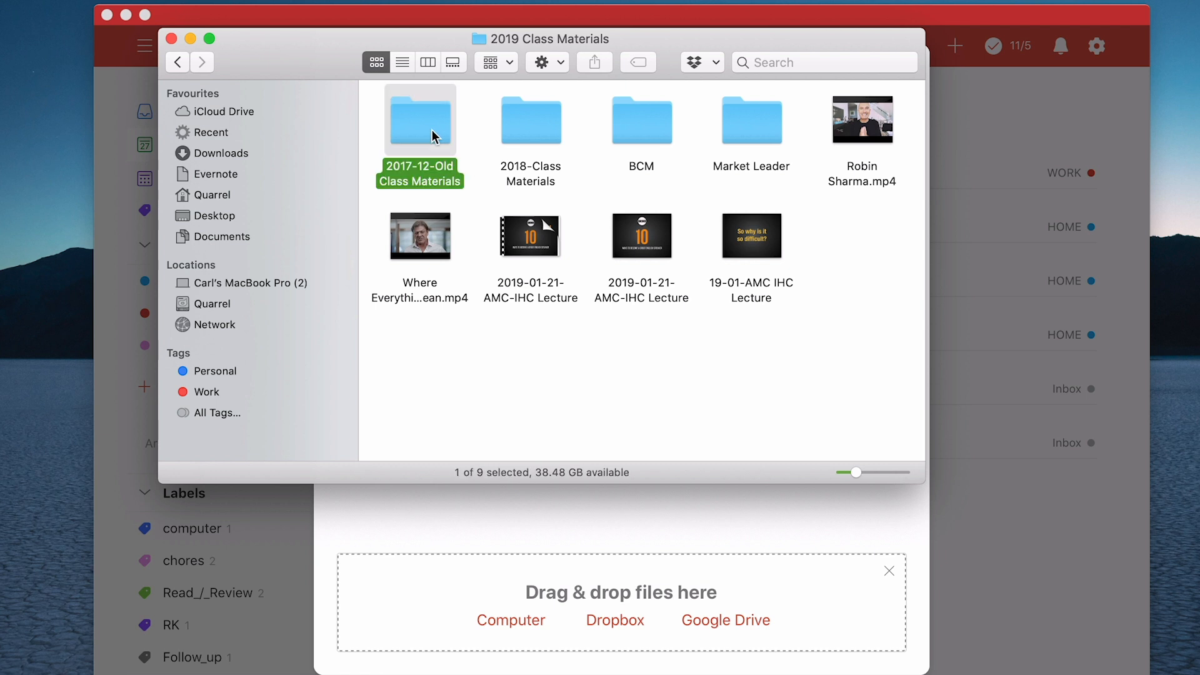
double_click(419, 119)
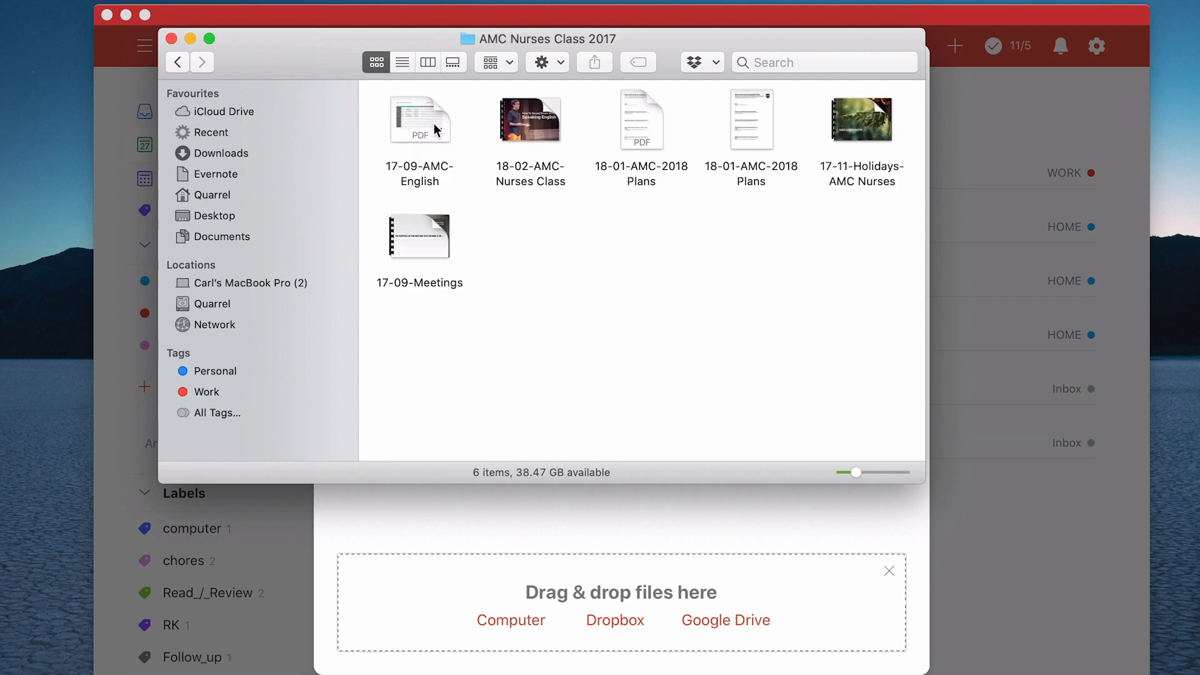
left_click_drag(419, 118, 645, 521)
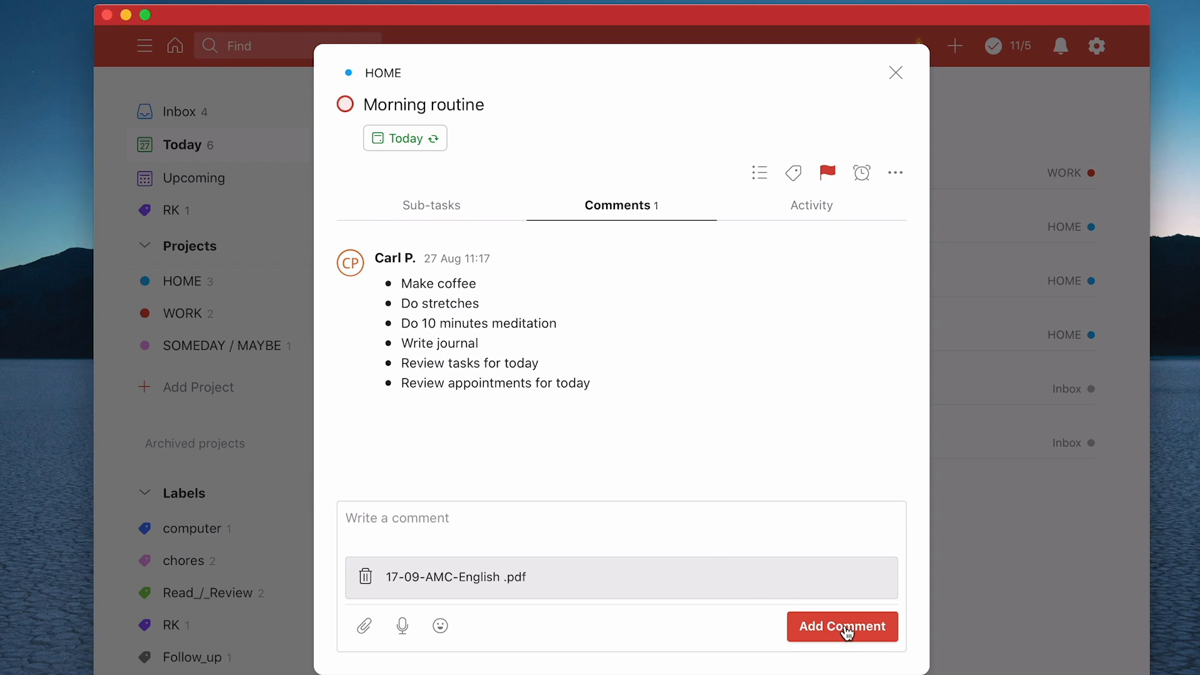
Step: Post the 17-09-AMC-English.pdf comment and close the Morning routine task details
left_click(842, 626)
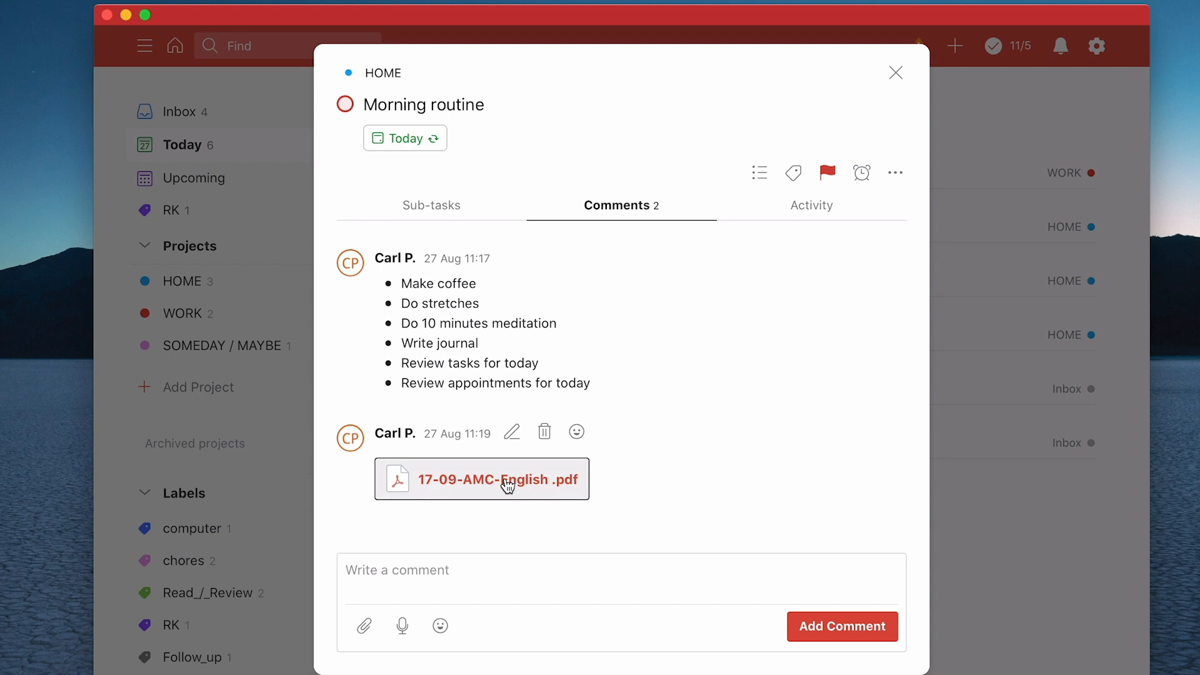
mouse_move(682, 483)
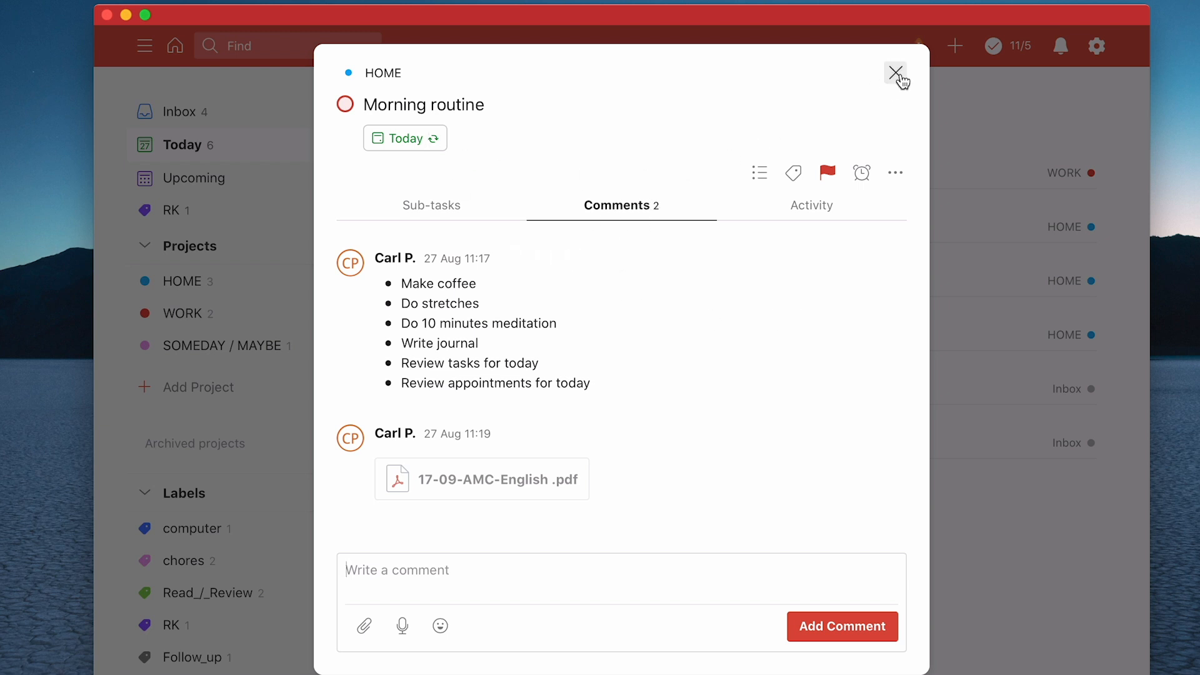
left_click(893, 67)
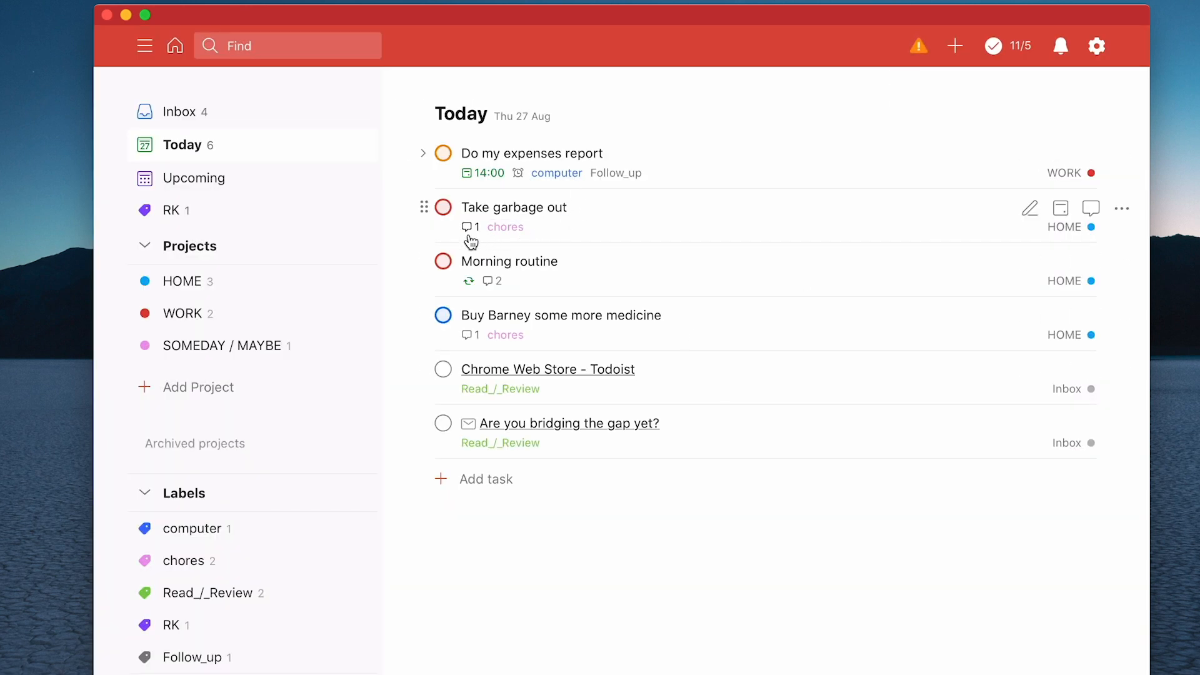
Step: Reopen a task's comments to check the PDF, then close the details back to Today
left_click(509, 262)
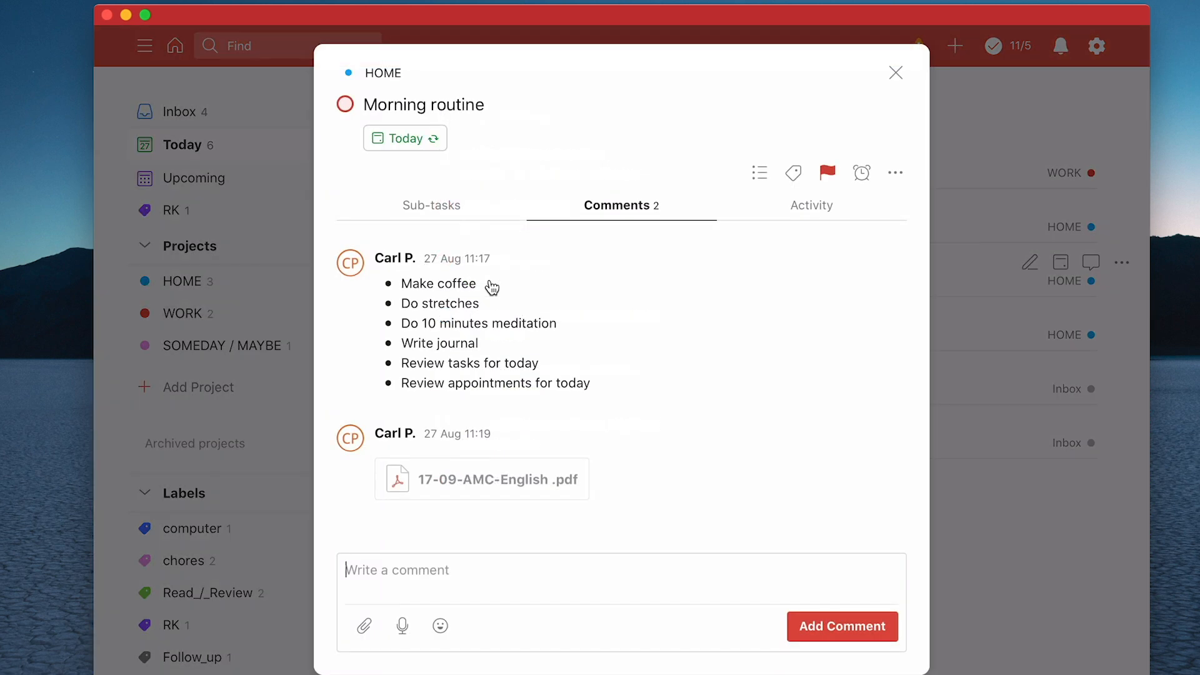
mouse_move(458, 434)
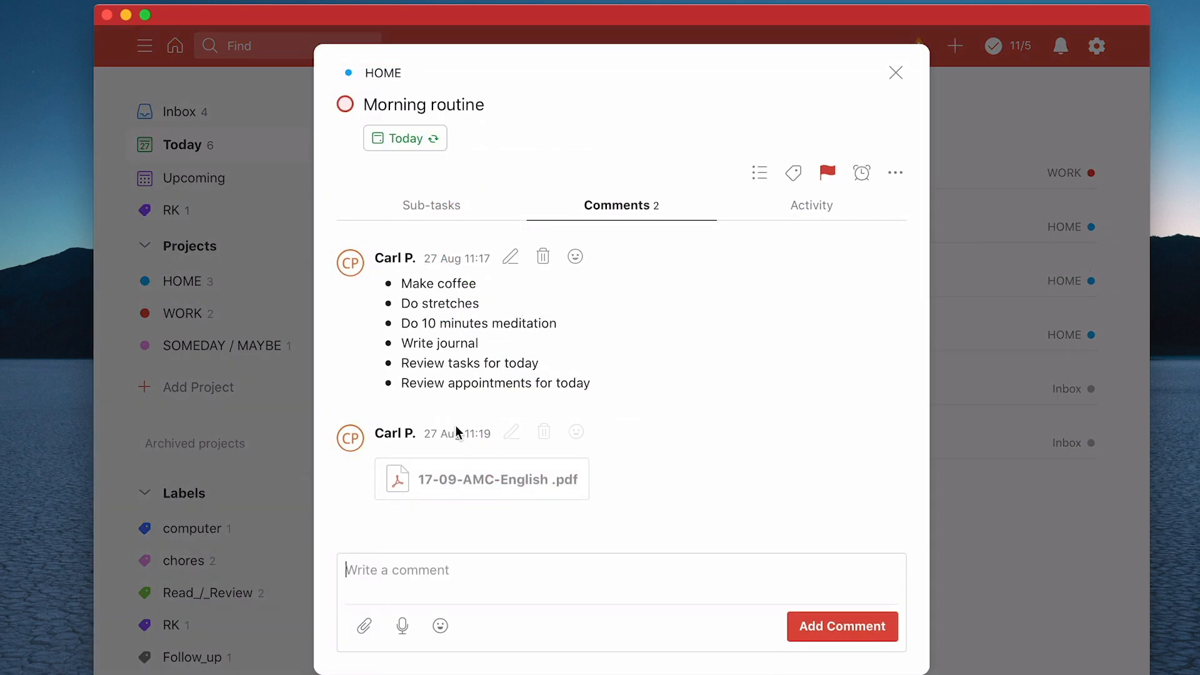
mouse_move(908, 80)
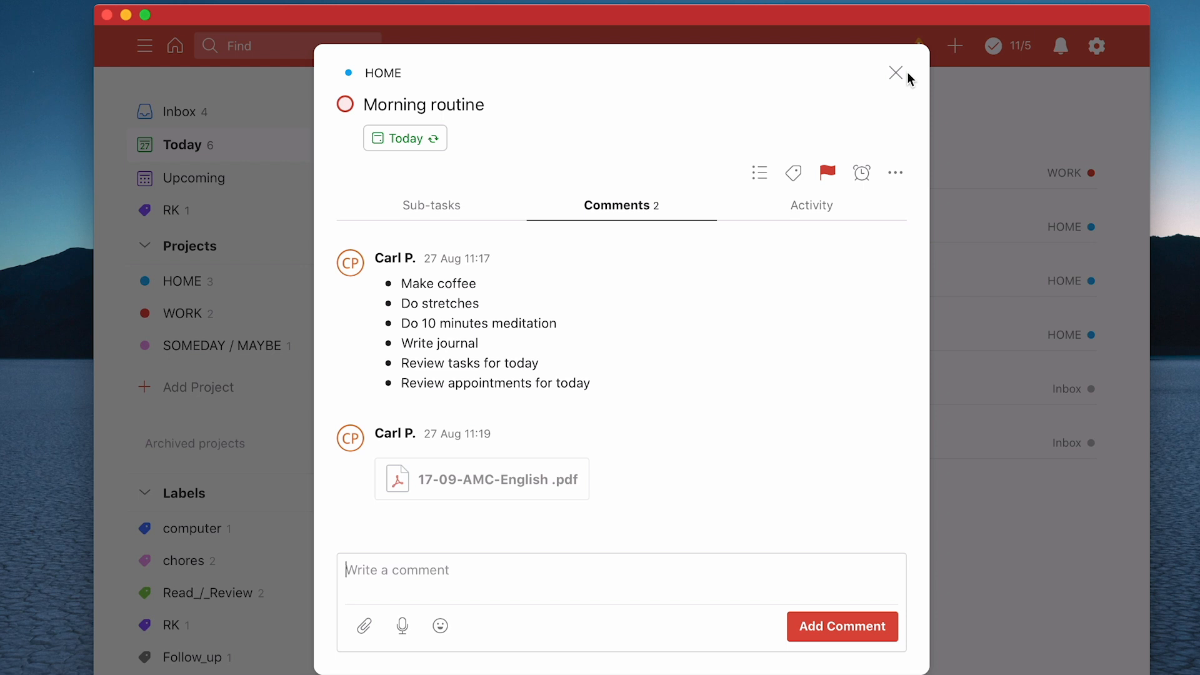
left_click(896, 71)
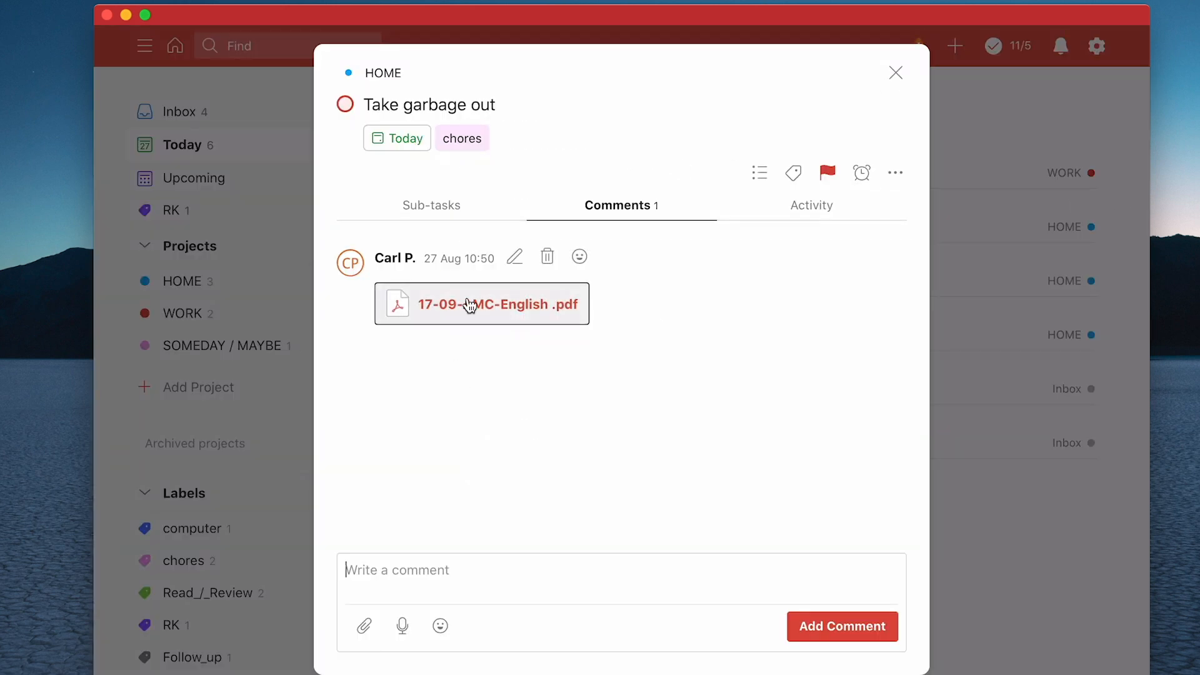
mouse_move(861, 56)
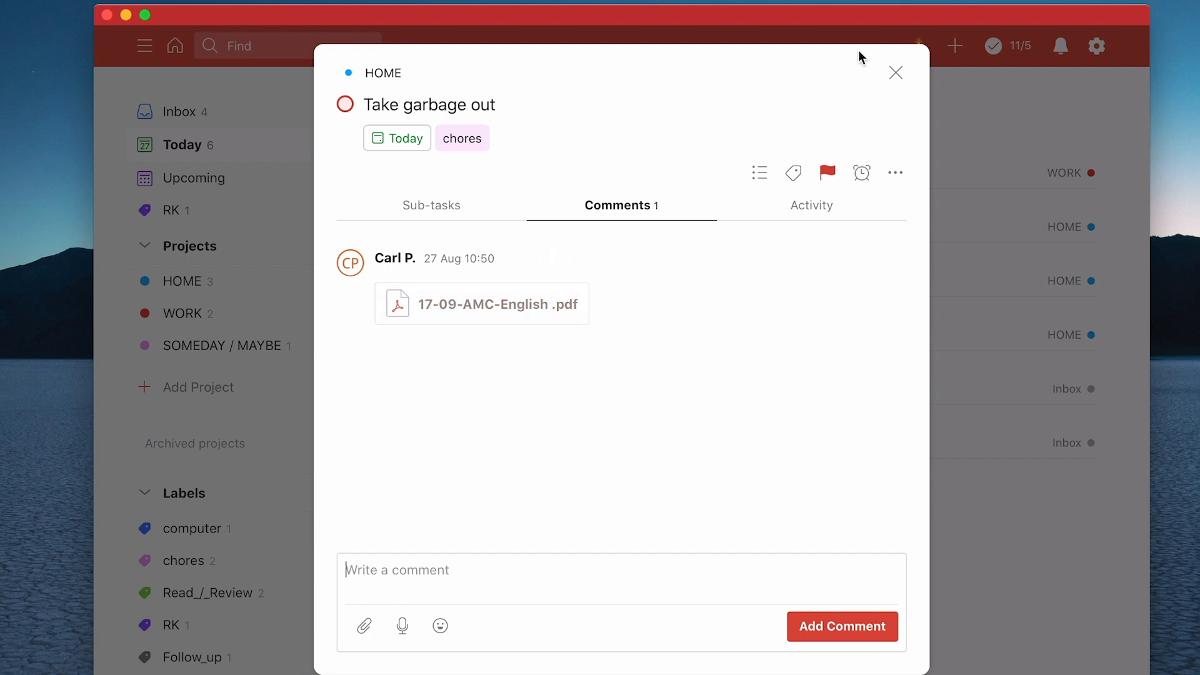
left_click(895, 72)
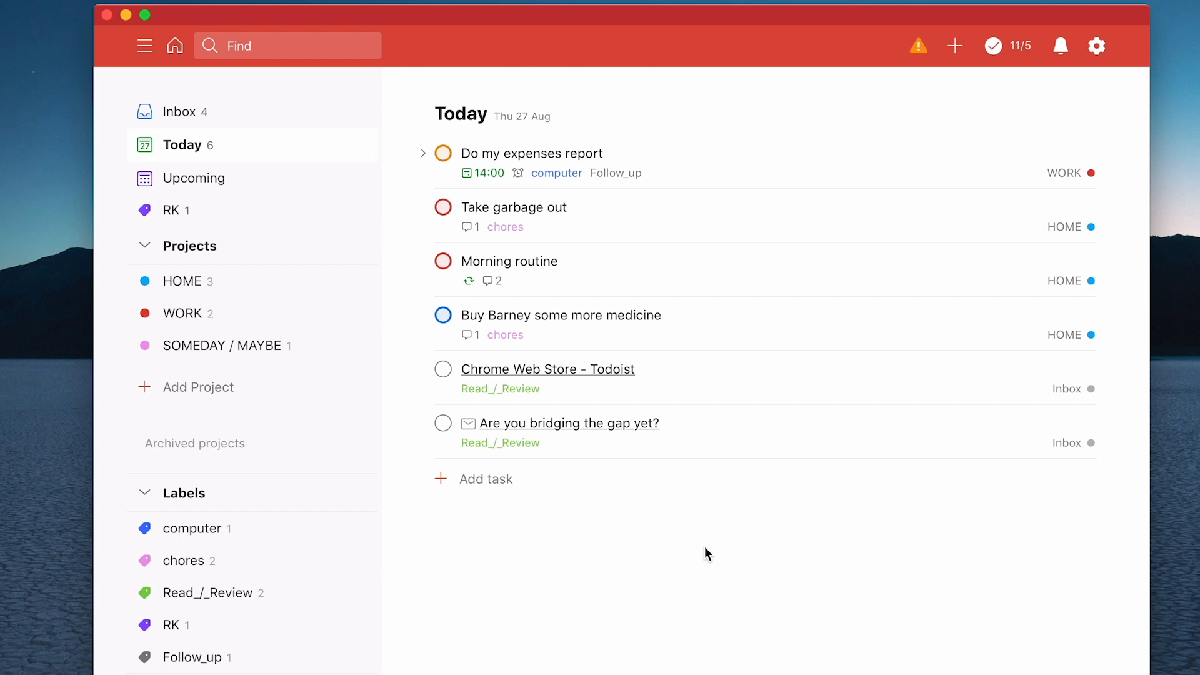
mouse_move(522, 256)
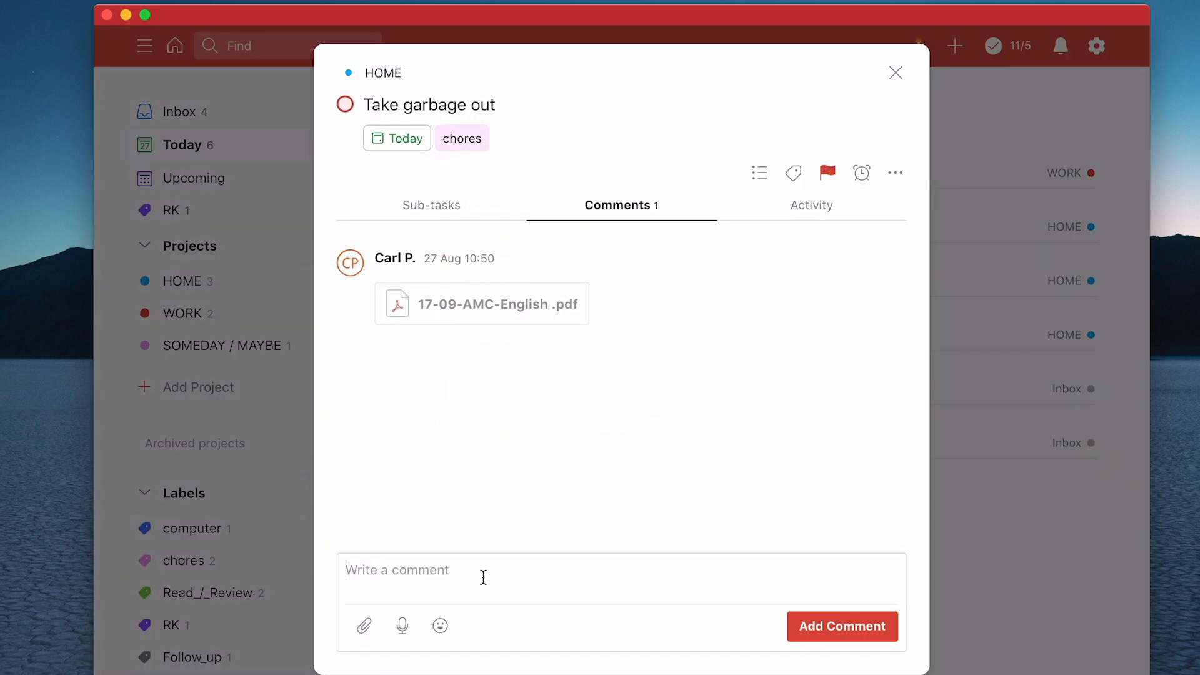
mouse_move(593, 636)
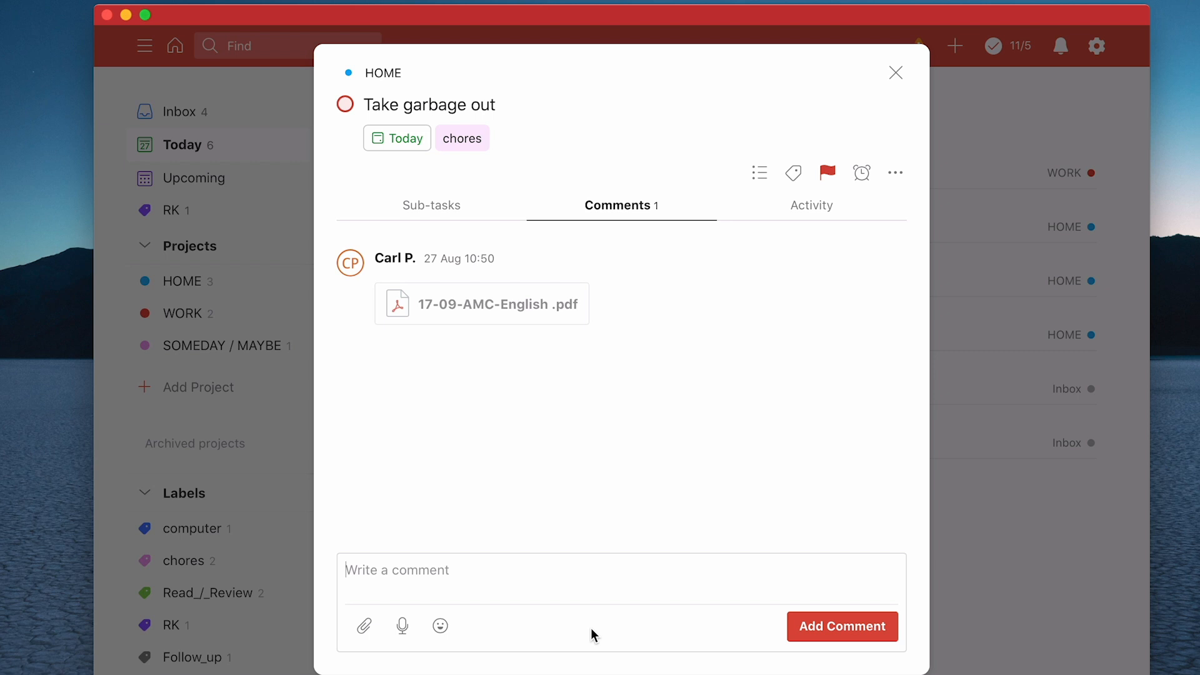
Step: Post a bold '!!THIS IS IMPORTANT!!' comment on Take garbage out and start editing it
type("!!")
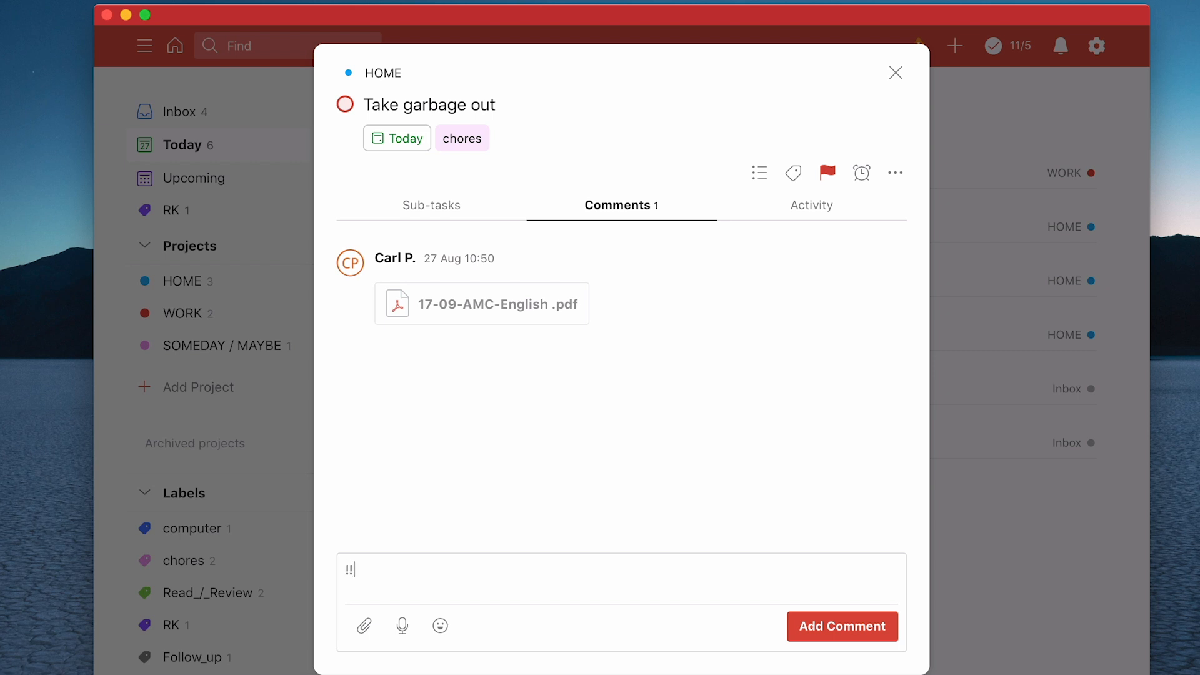
type("THIS IS")
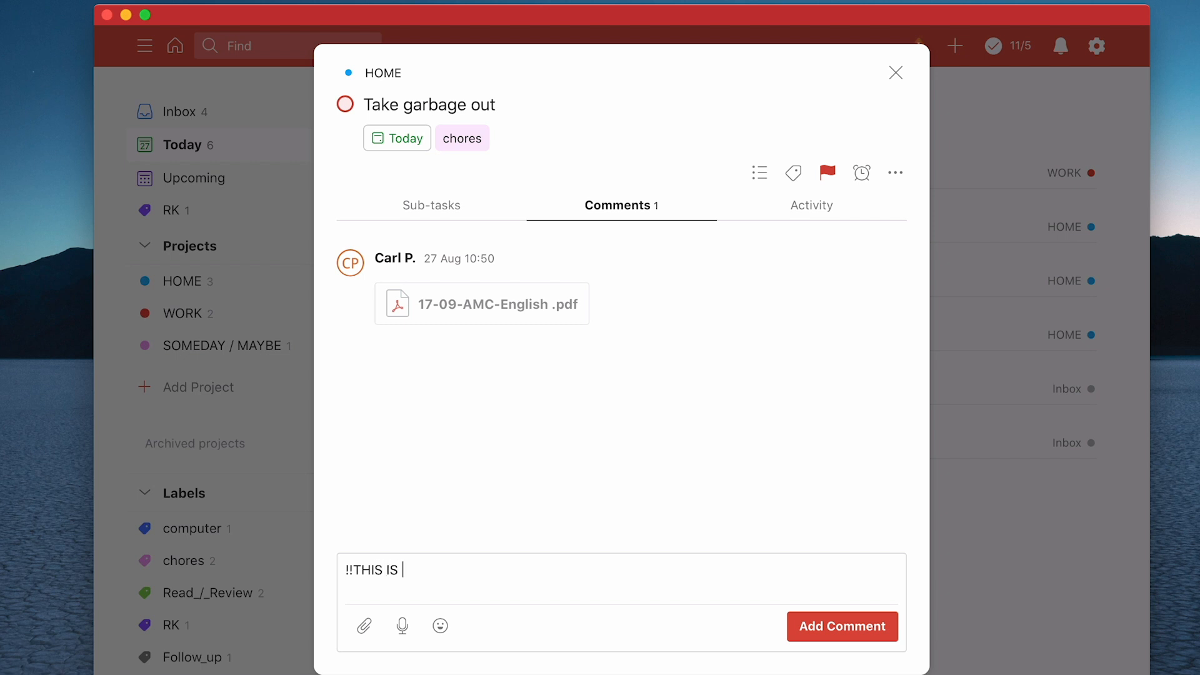
type("IMPORTANT")
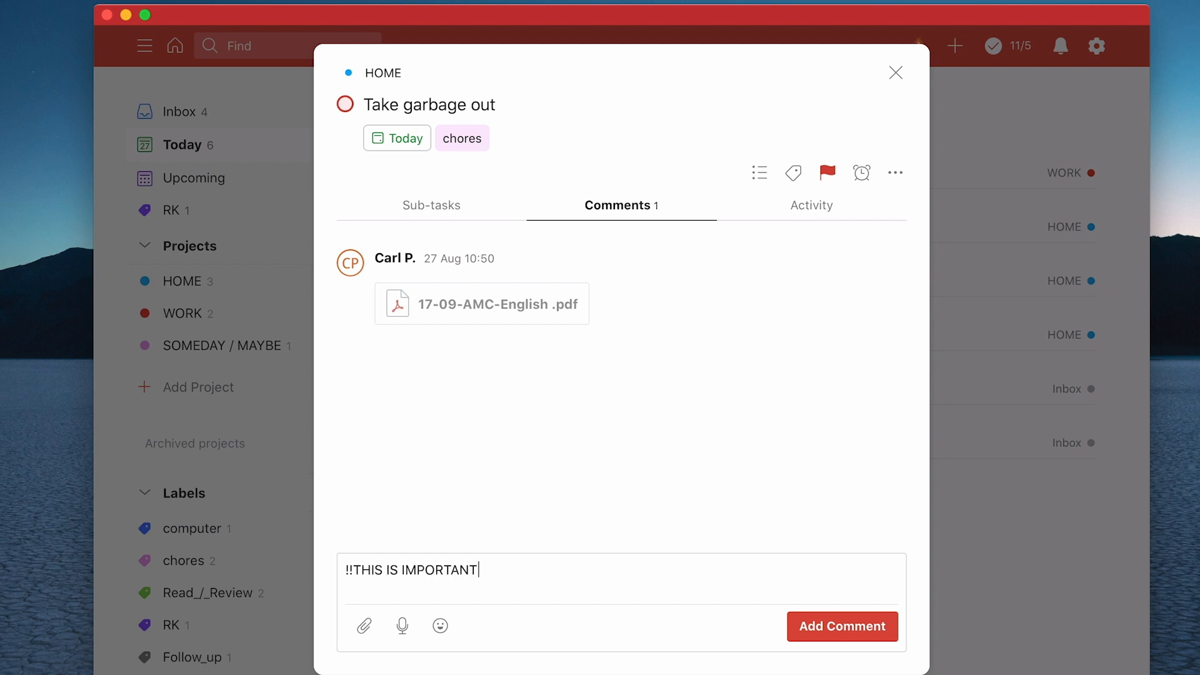
type("!!")
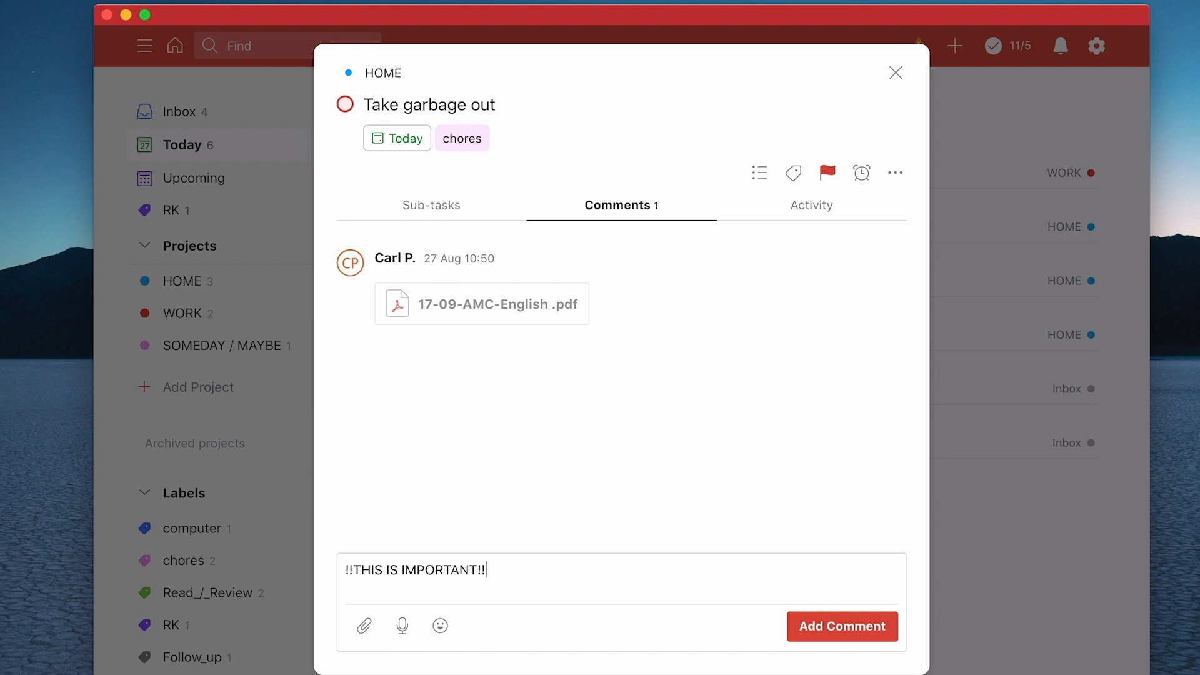
left_click(841, 627)
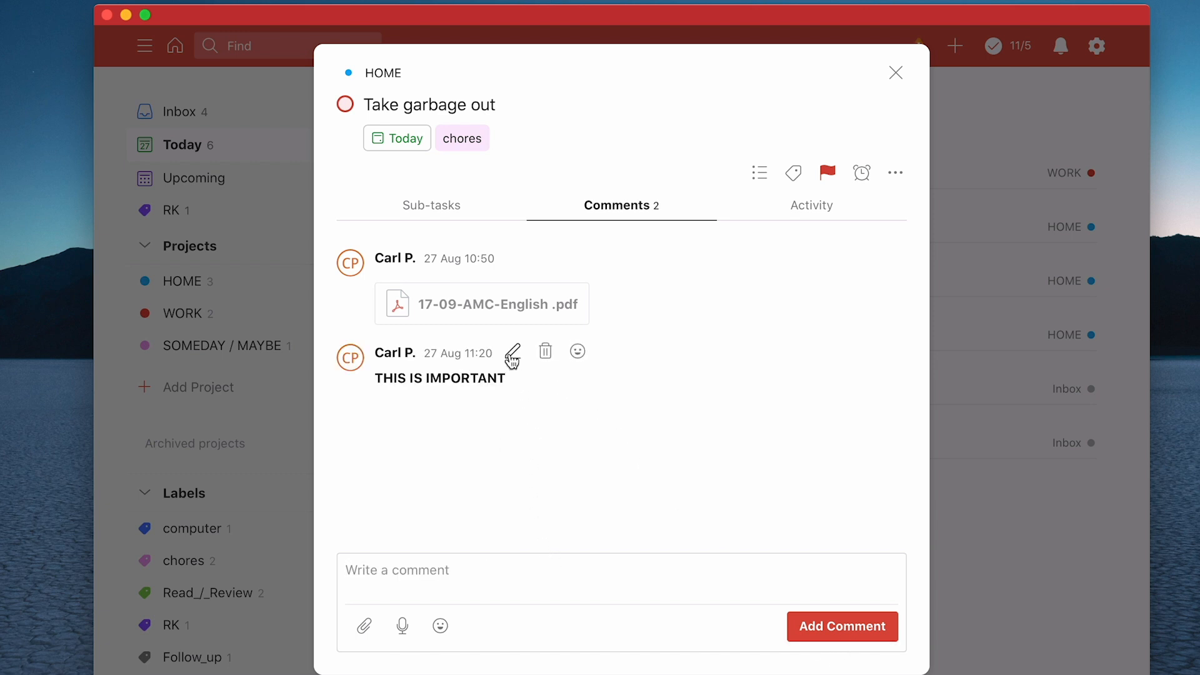
left_click(513, 351)
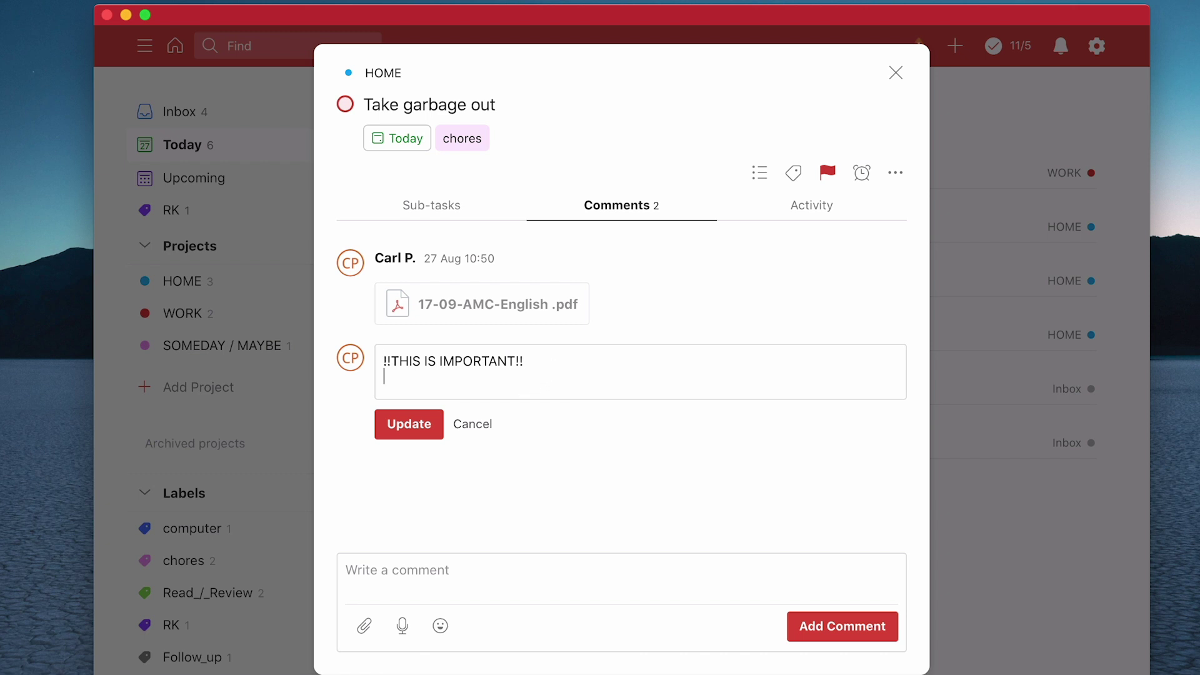
Step: Add the line 'This message needs a reply' to the important comment and update it
type("This message ne")
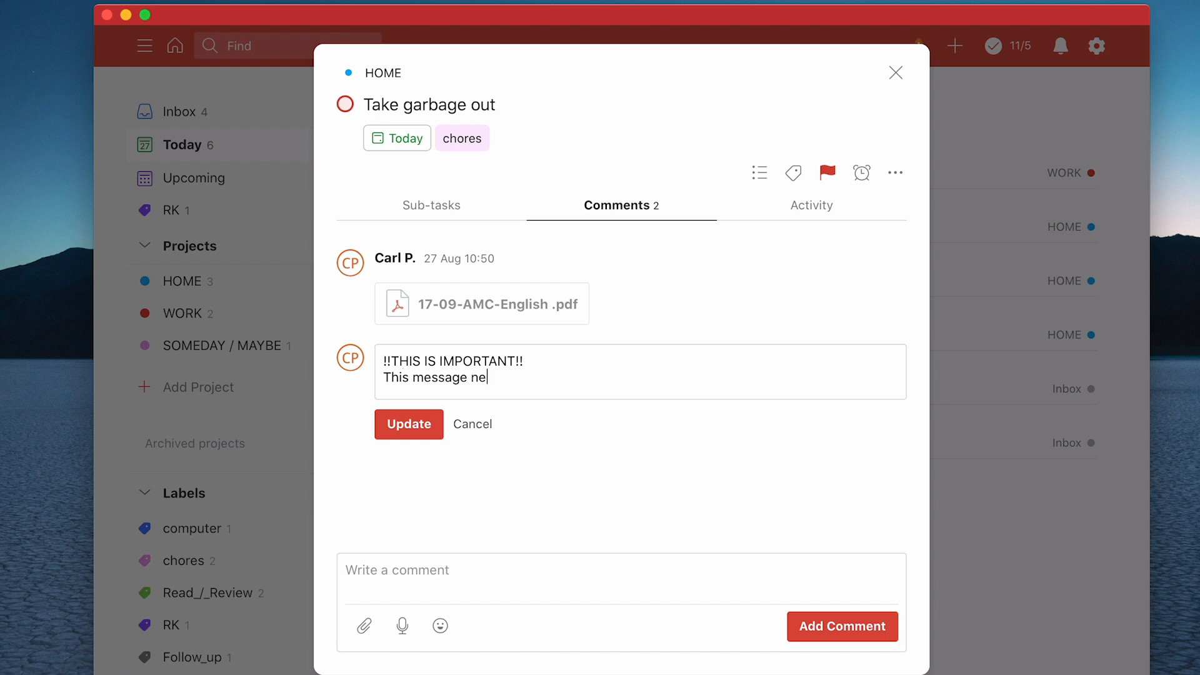
type("we")
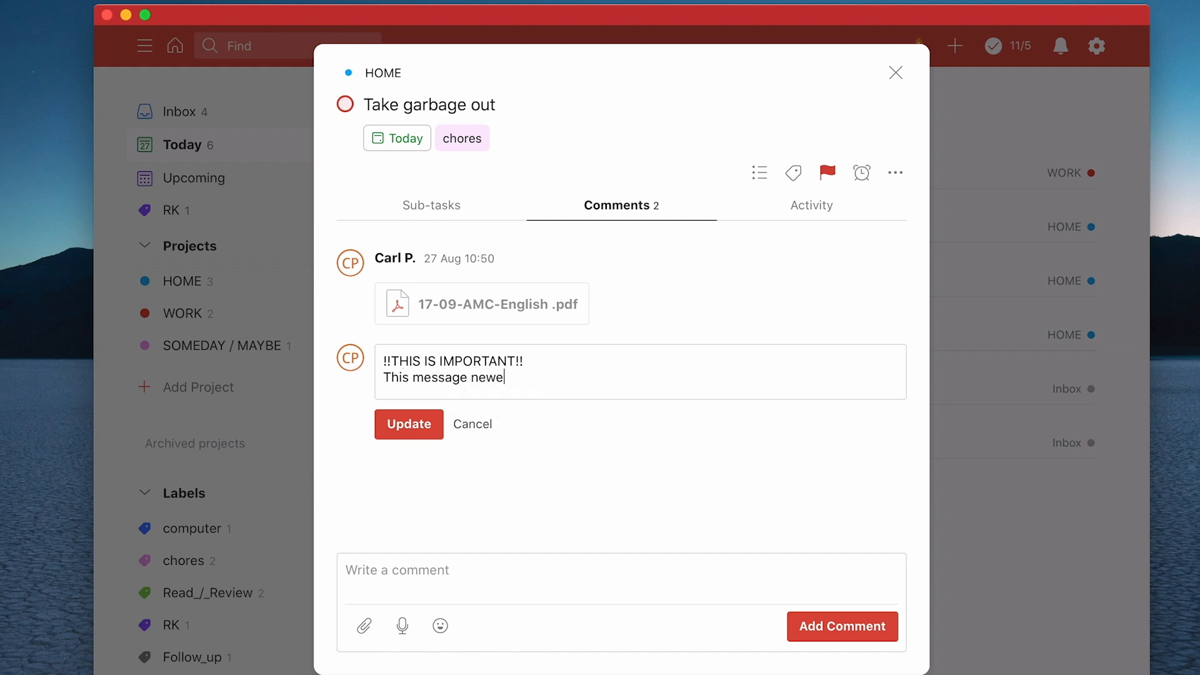
type("needs a repl")
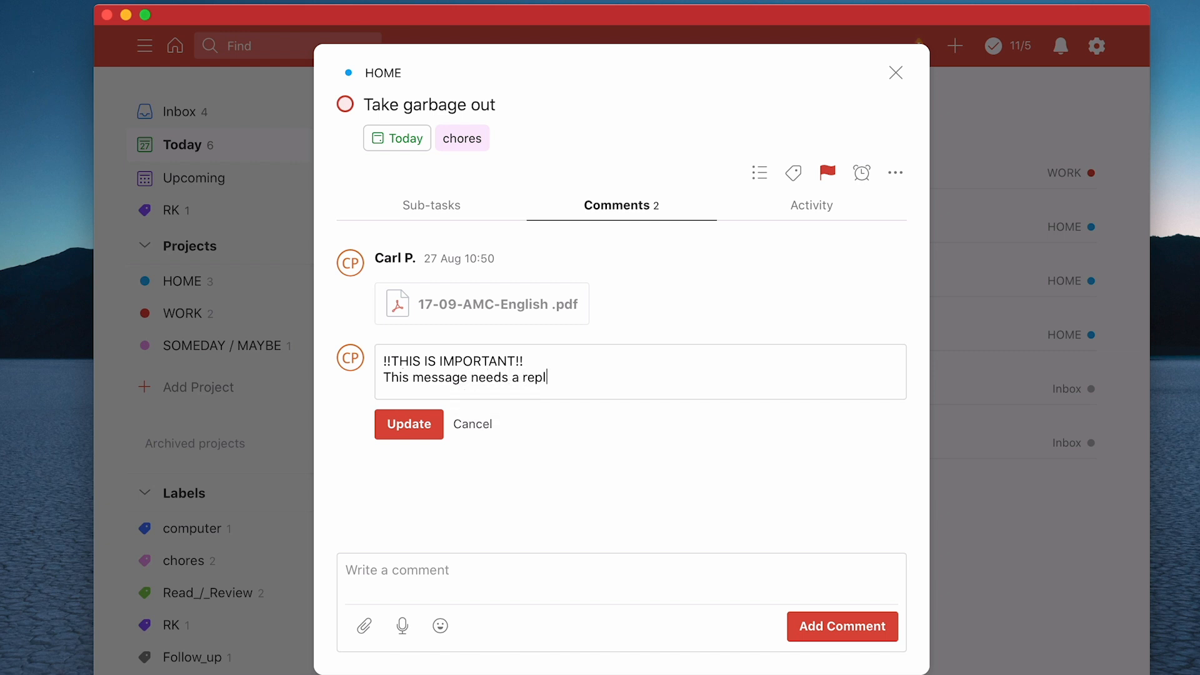
left_click(408, 423)
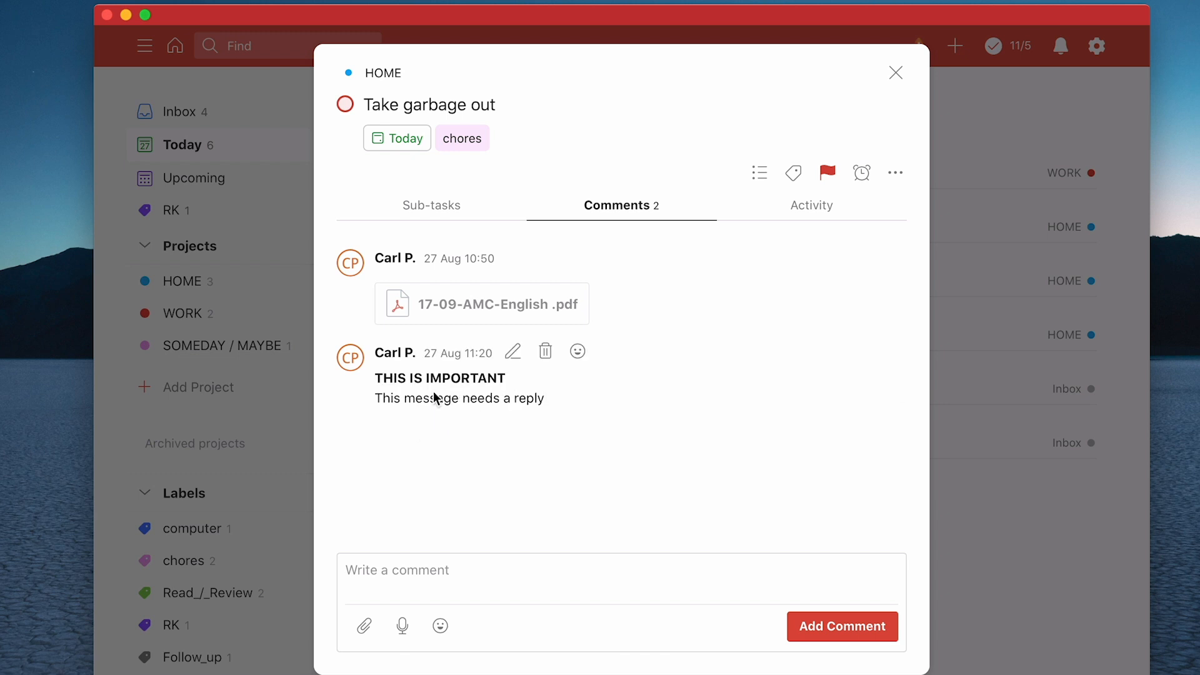
mouse_move(450, 418)
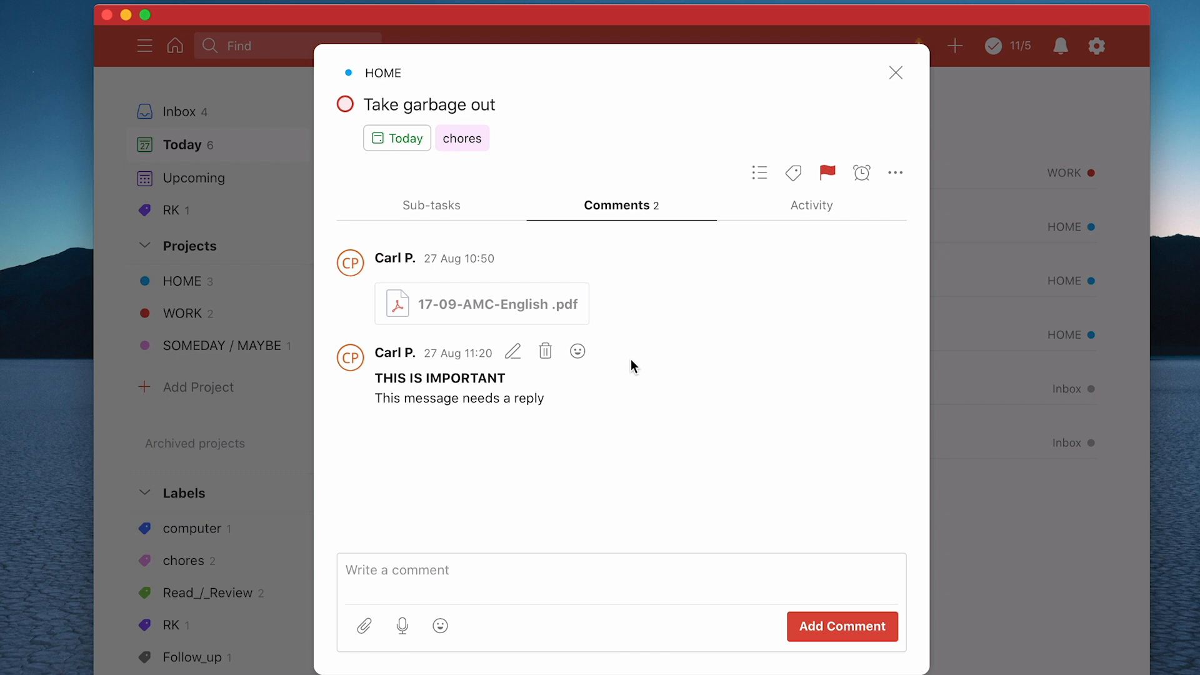
mouse_move(457, 538)
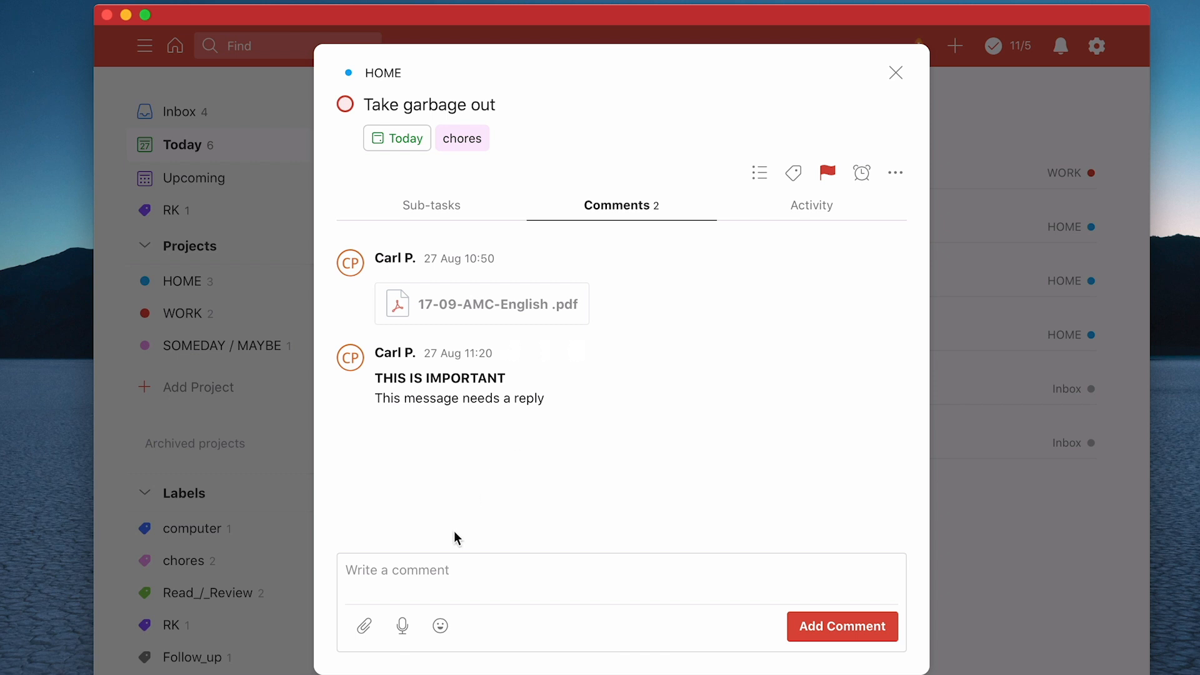
Step: Attempt an audio recording, dismiss the unsupported alert, and show emoji choices
left_click(364, 626)
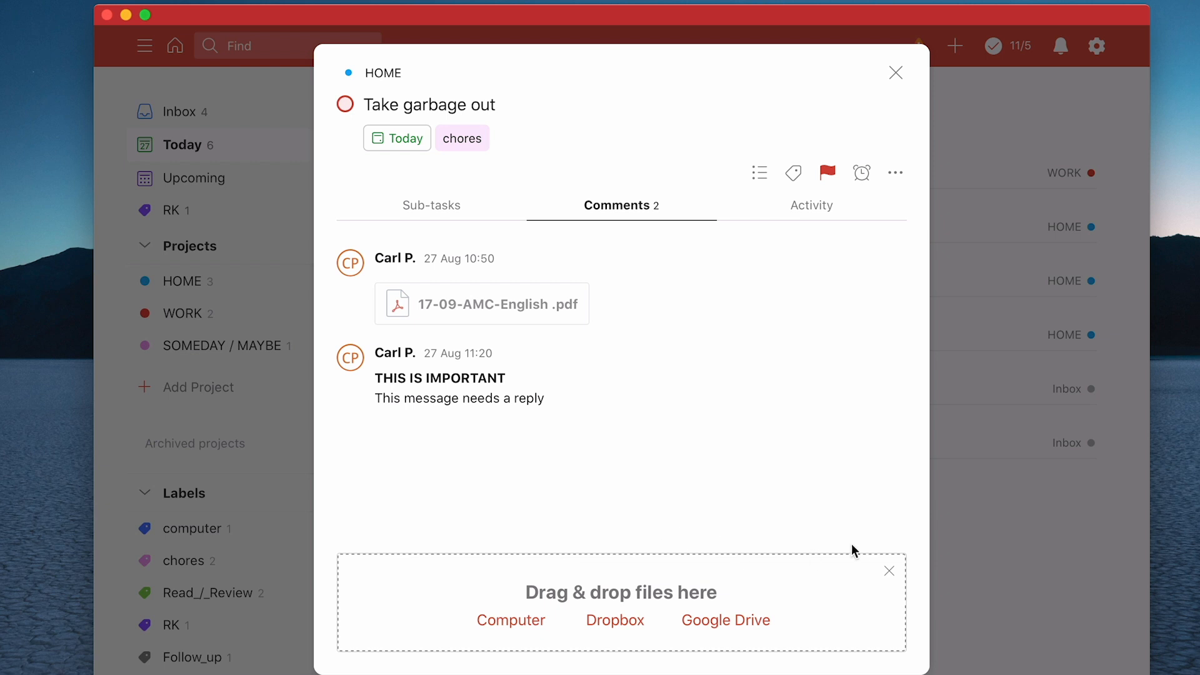
left_click(889, 571)
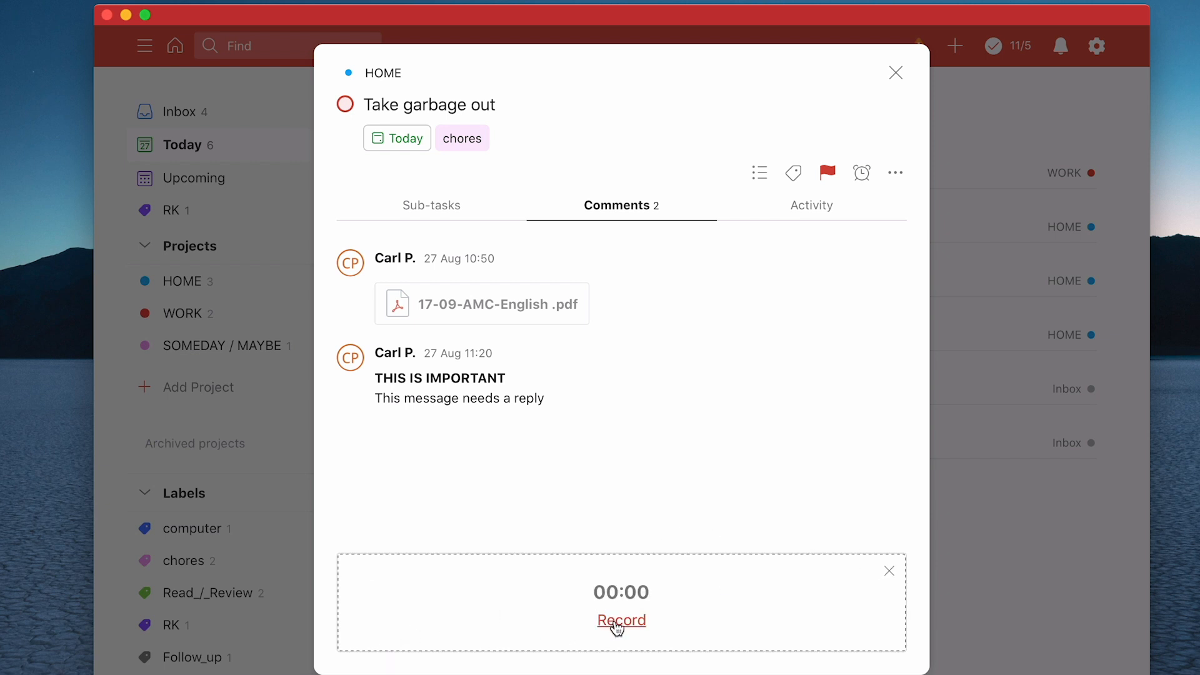
left_click(622, 620)
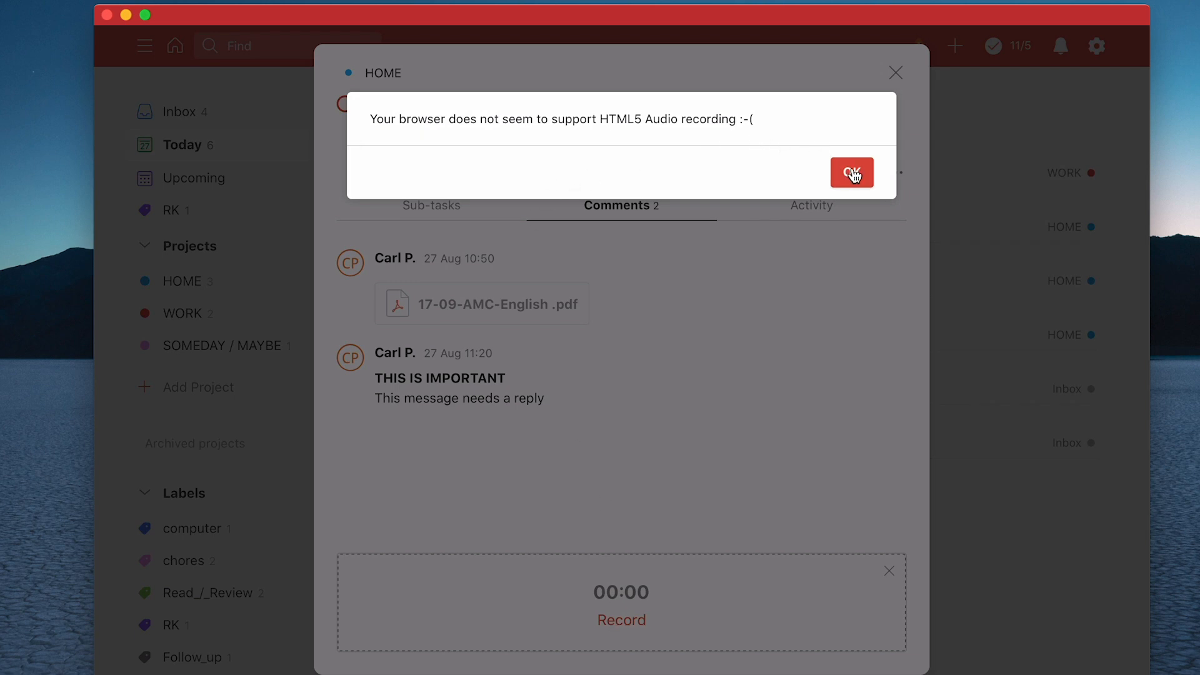
left_click(852, 173)
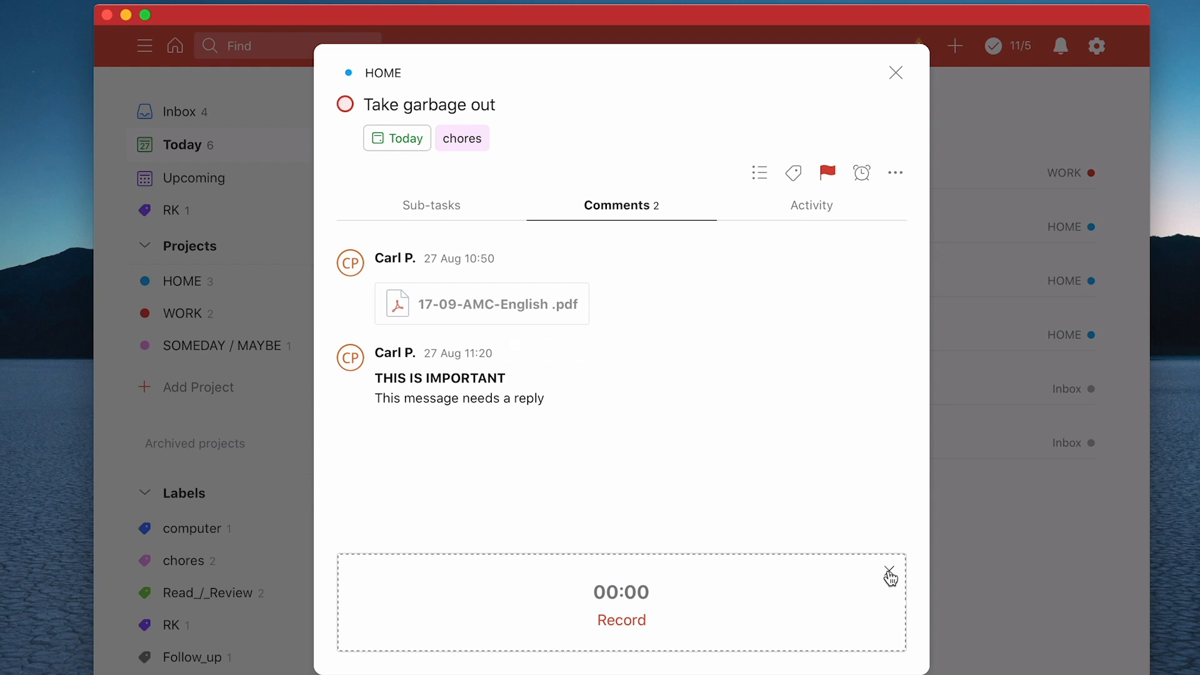
left_click(438, 626)
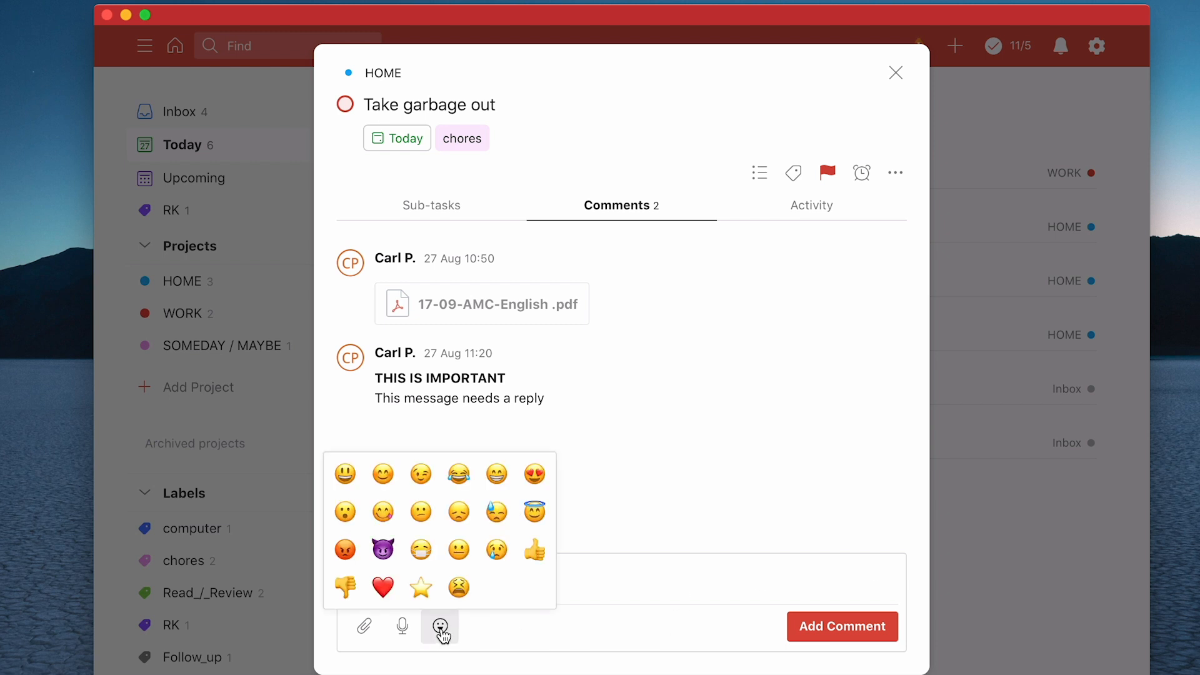